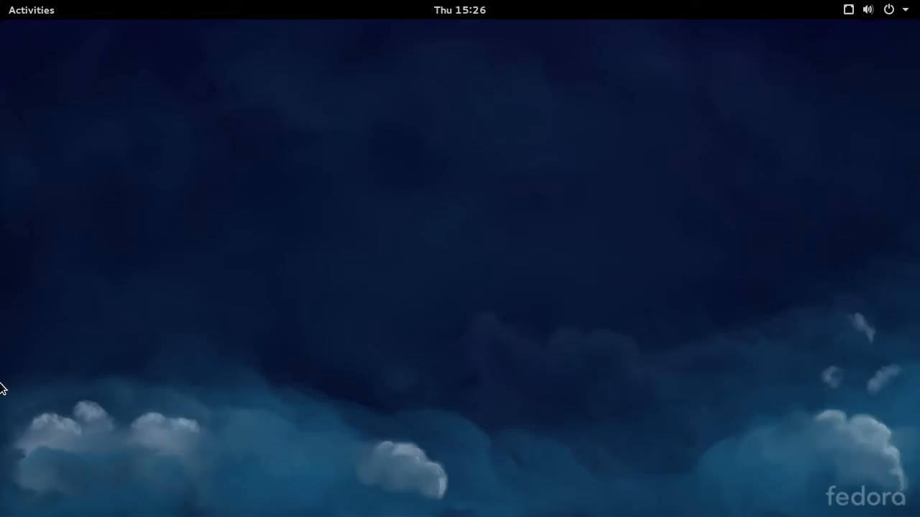
# - Launch Virtual Machine Manager so the localhost QEMU connection is listed
pyautogui.click(31, 9)
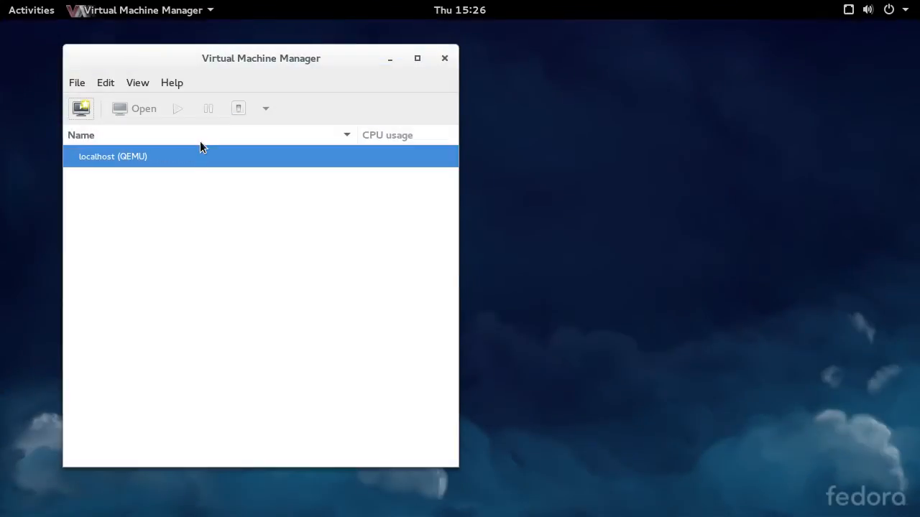
# - Show the localhost connection's Details and review the default virtual network's IPv4/NAT settings
pyautogui.rightClick(112, 155)
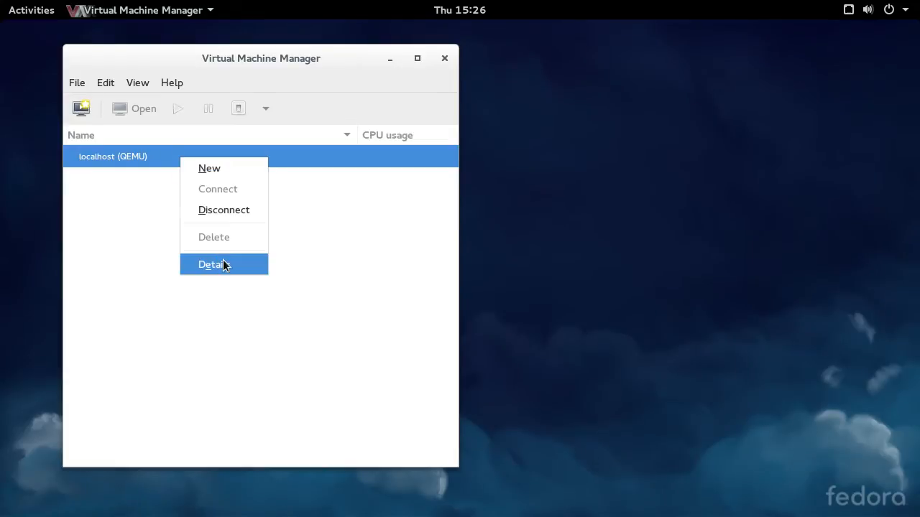
pyautogui.click(212, 264)
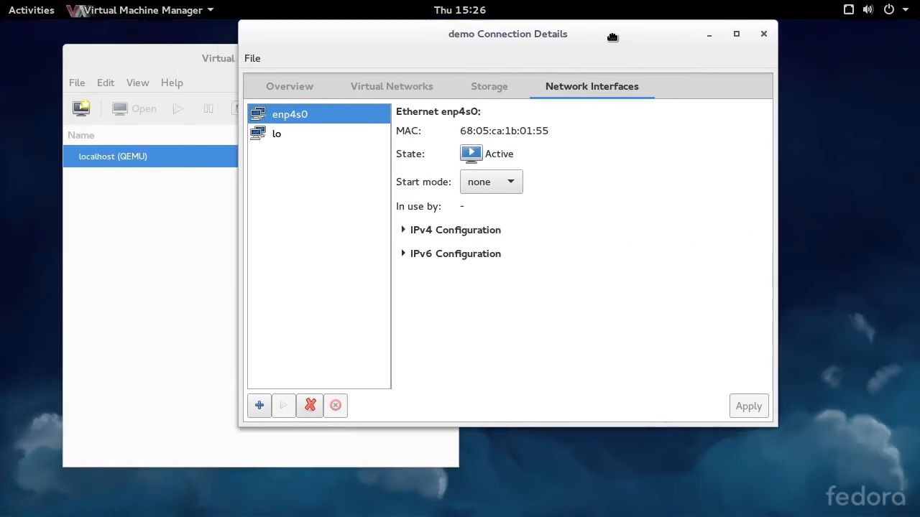
pyautogui.click(401, 86)
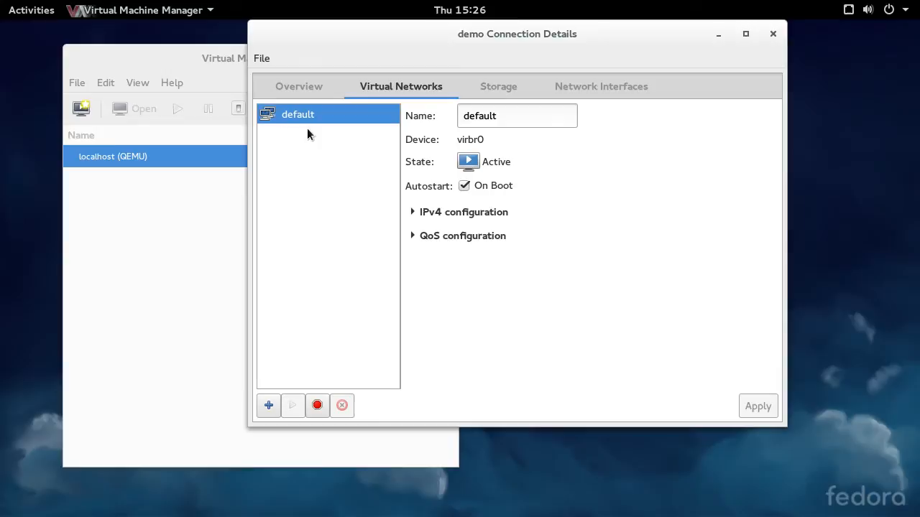
pyautogui.moveTo(400, 194)
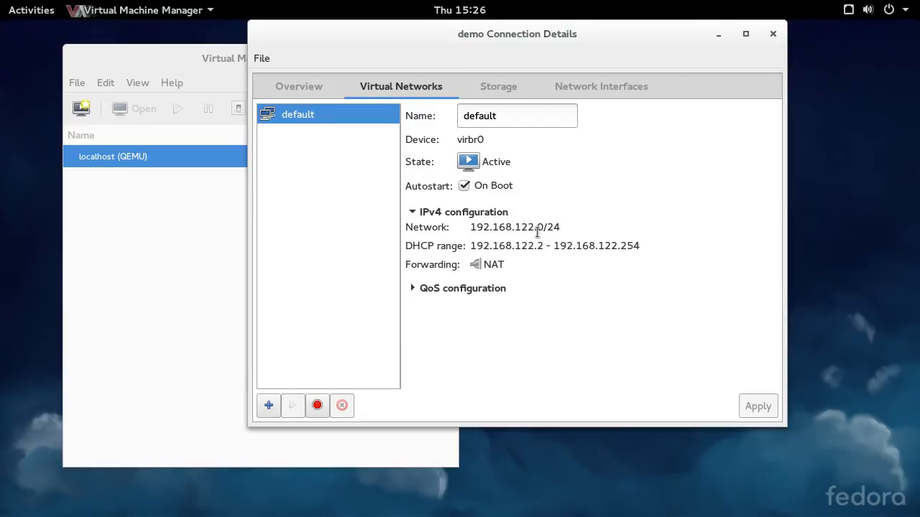
pyautogui.moveTo(480, 275)
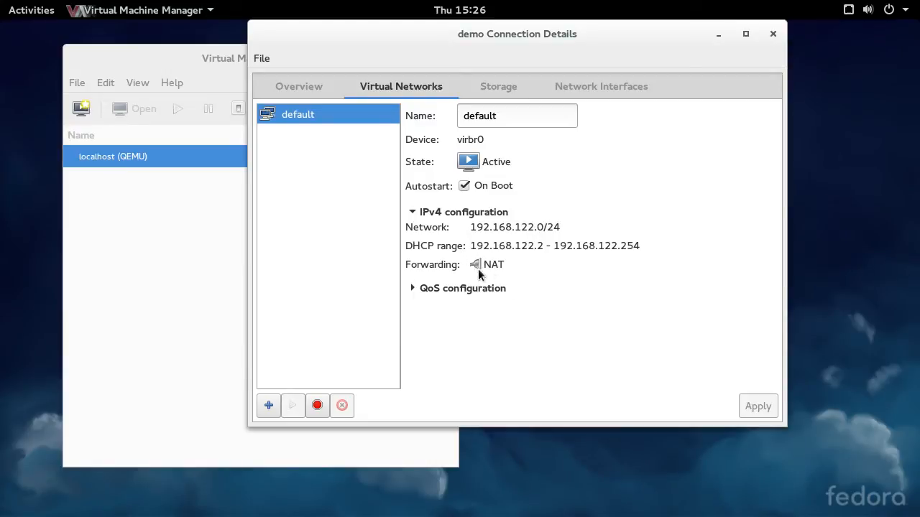
pyautogui.moveTo(500, 281)
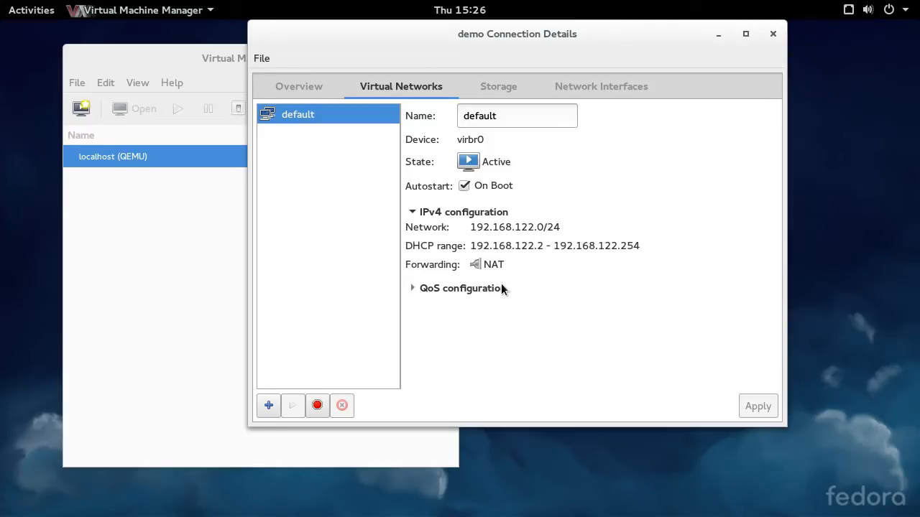
pyautogui.moveTo(494, 271)
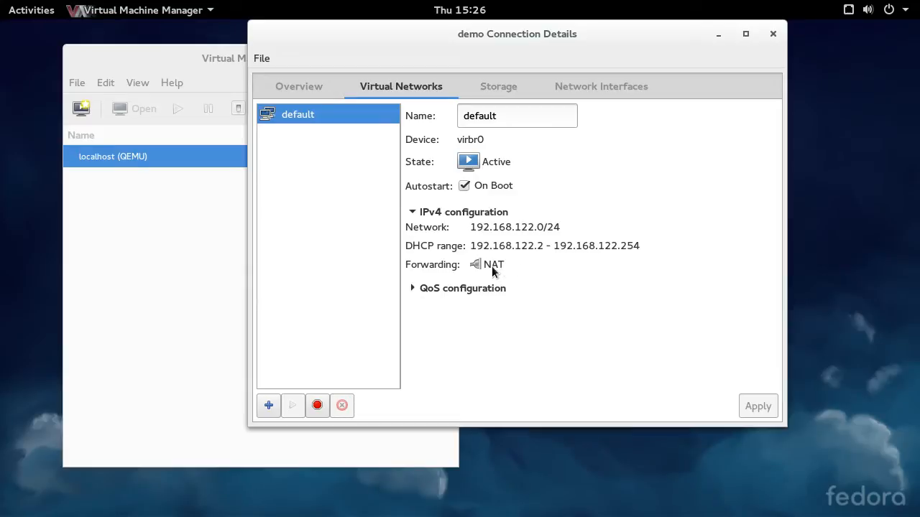
pyautogui.moveTo(473, 233)
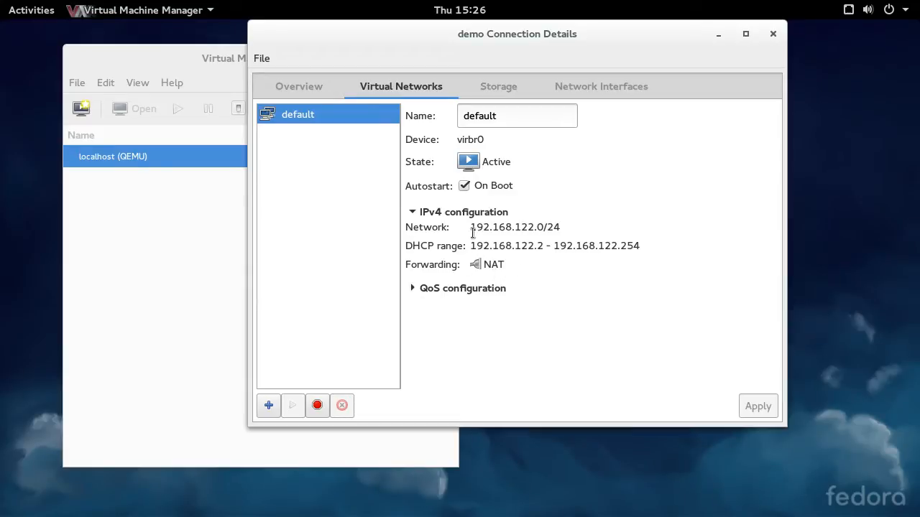
pyautogui.moveTo(707, 245)
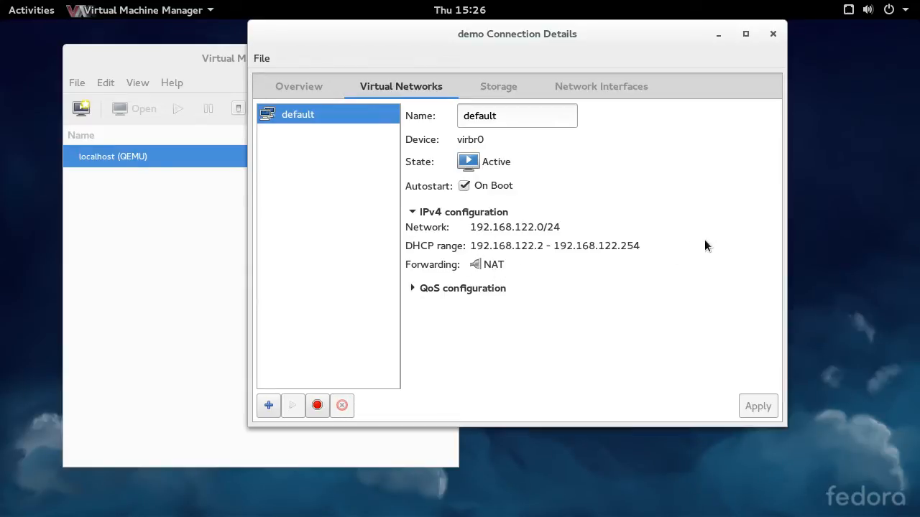
pyautogui.moveTo(697, 250)
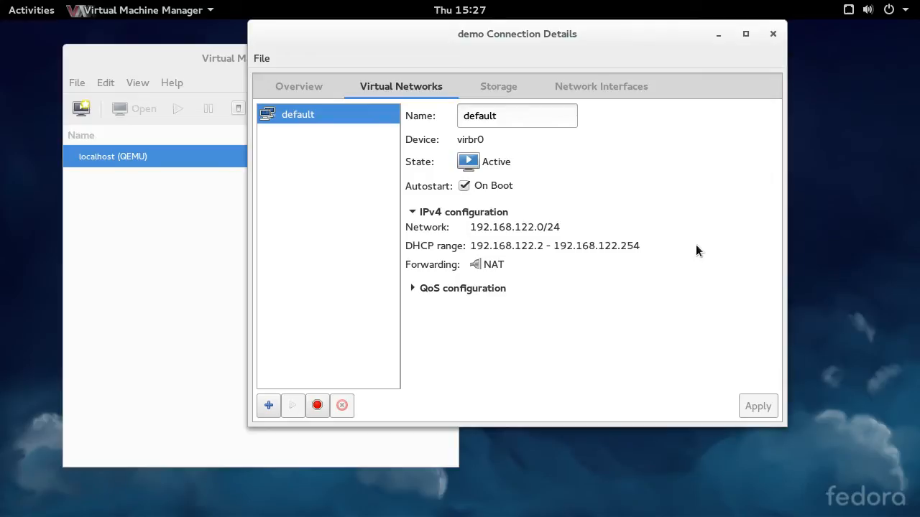
pyautogui.moveTo(715, 256)
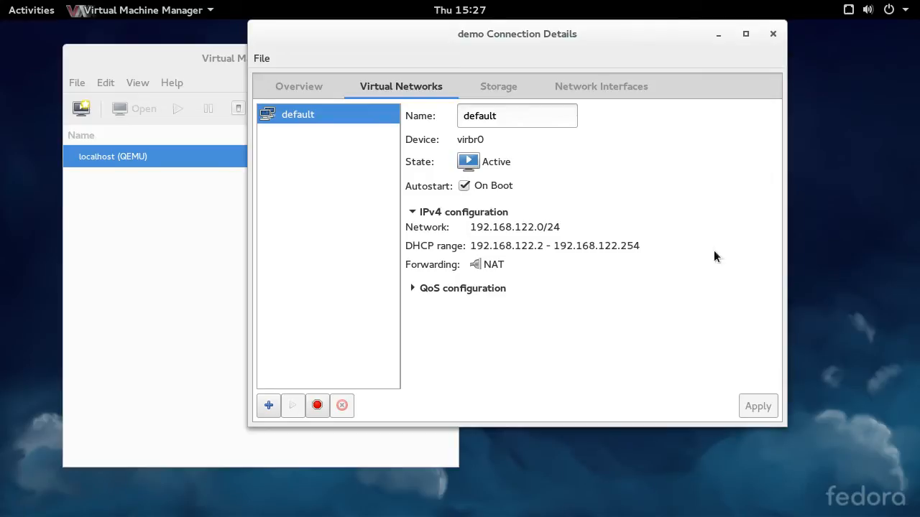
pyautogui.moveTo(687, 246)
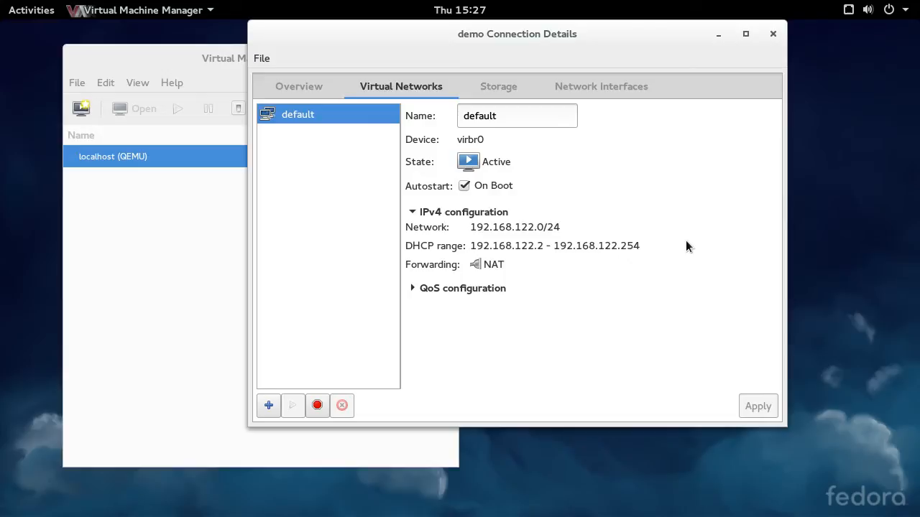
pyautogui.moveTo(612, 37)
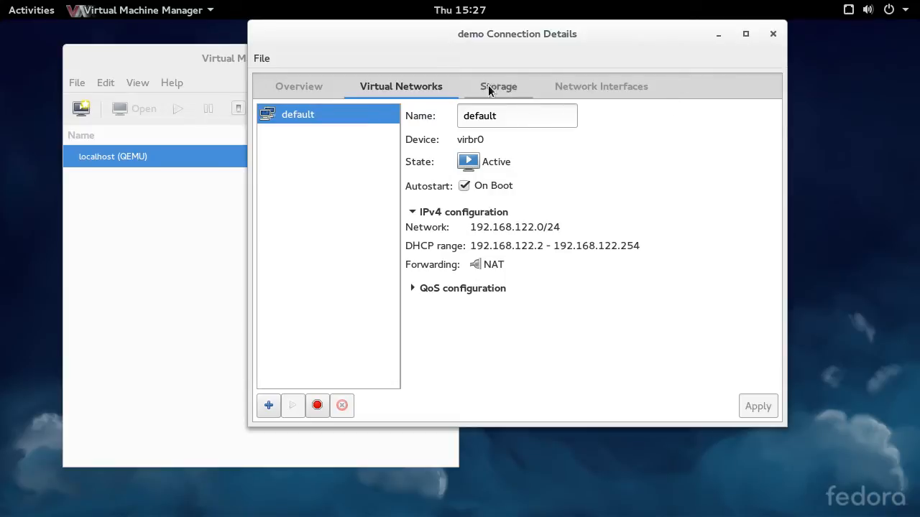
# - Close Connection Details and bring up the wired connection's settings from the system menu
pyautogui.click(774, 35)
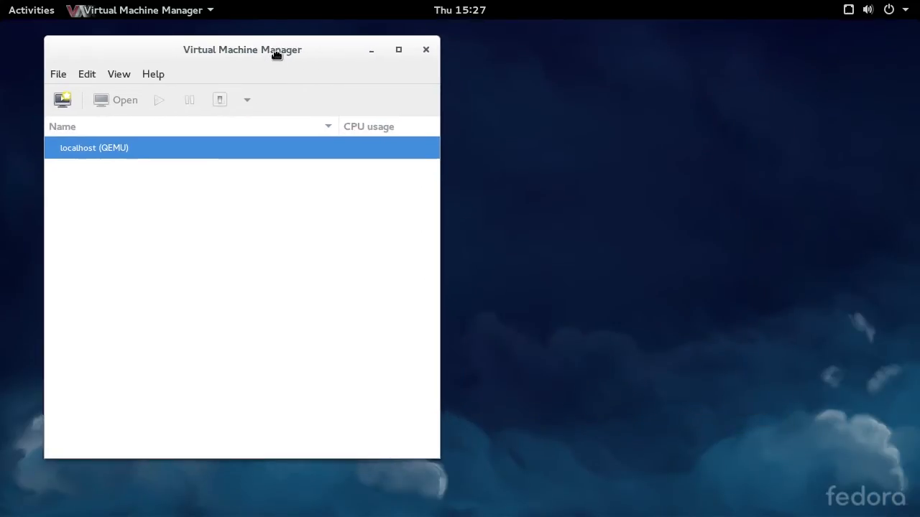
pyautogui.click(891, 9)
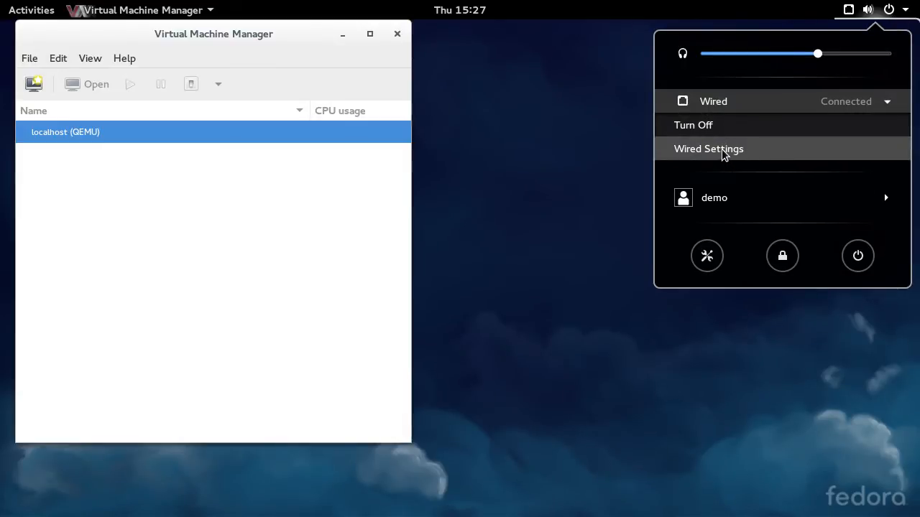
pyautogui.click(707, 148)
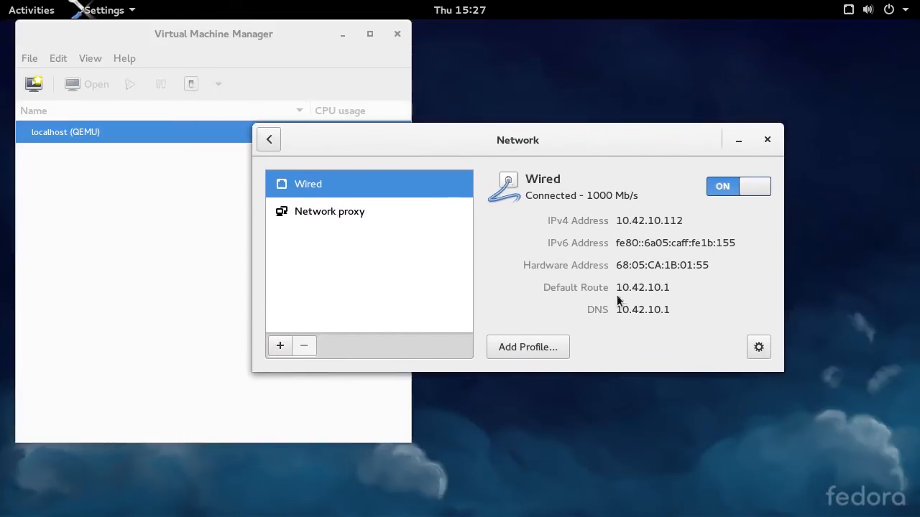
pyautogui.moveTo(655, 226)
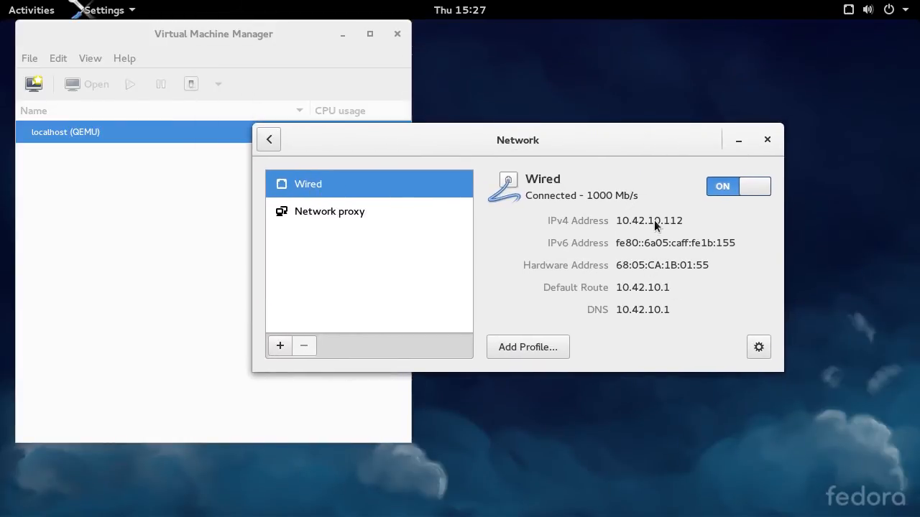
pyautogui.moveTo(681, 239)
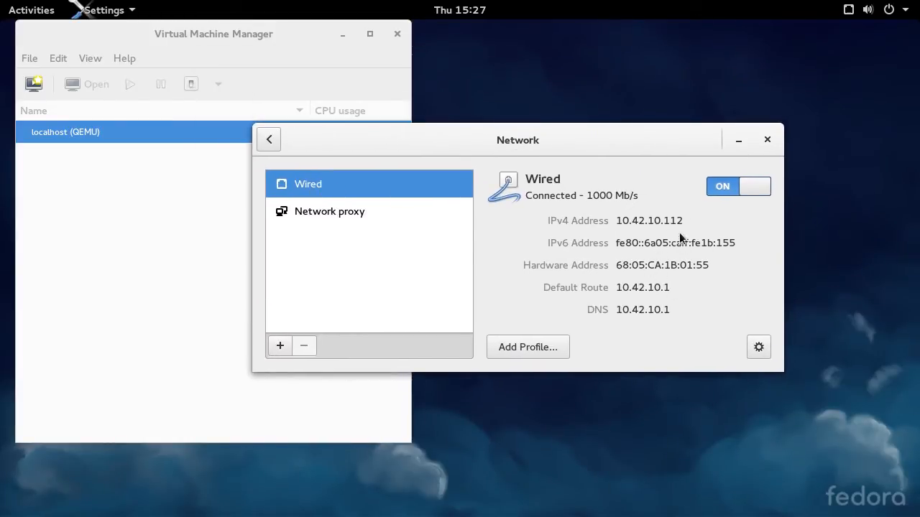
pyautogui.moveTo(394, 271)
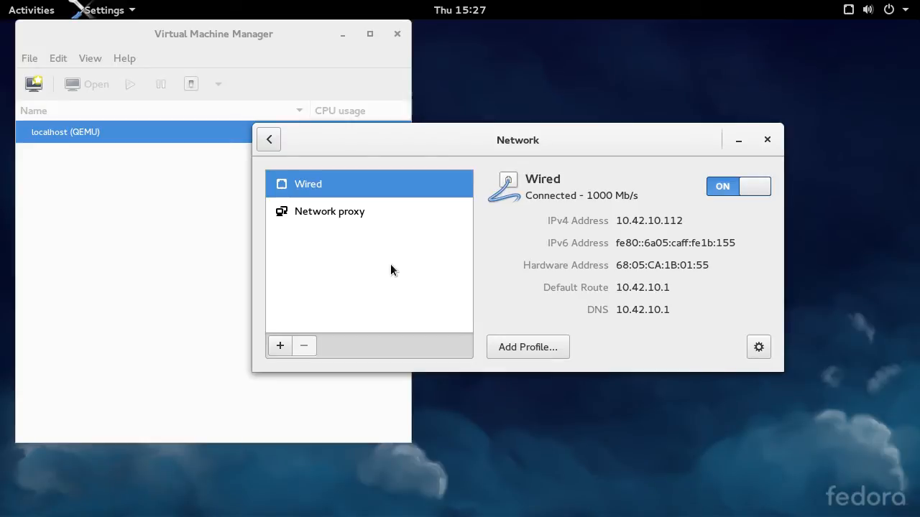
pyautogui.moveTo(615, 218)
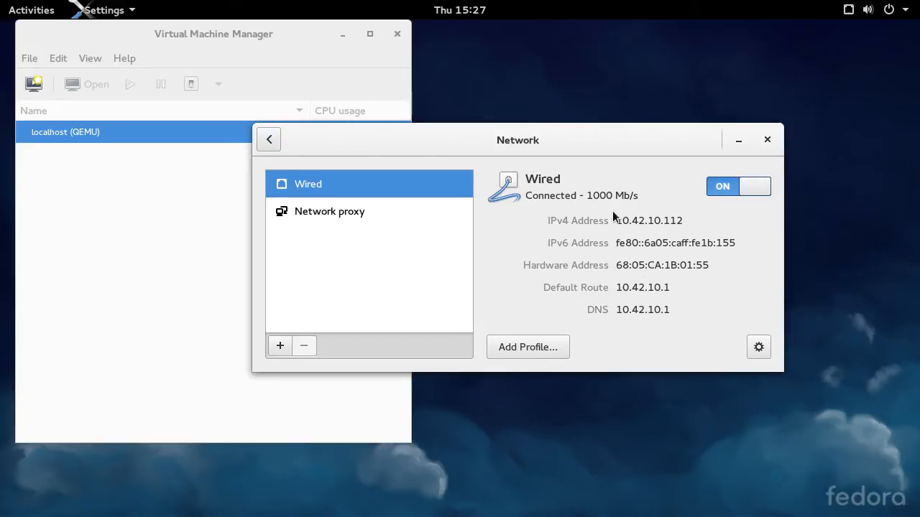
pyautogui.moveTo(647, 313)
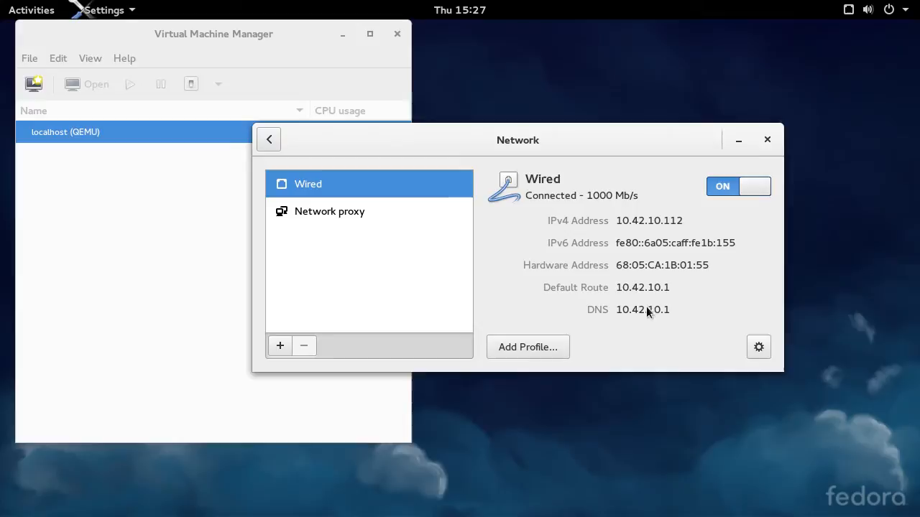
pyautogui.moveTo(535, 253)
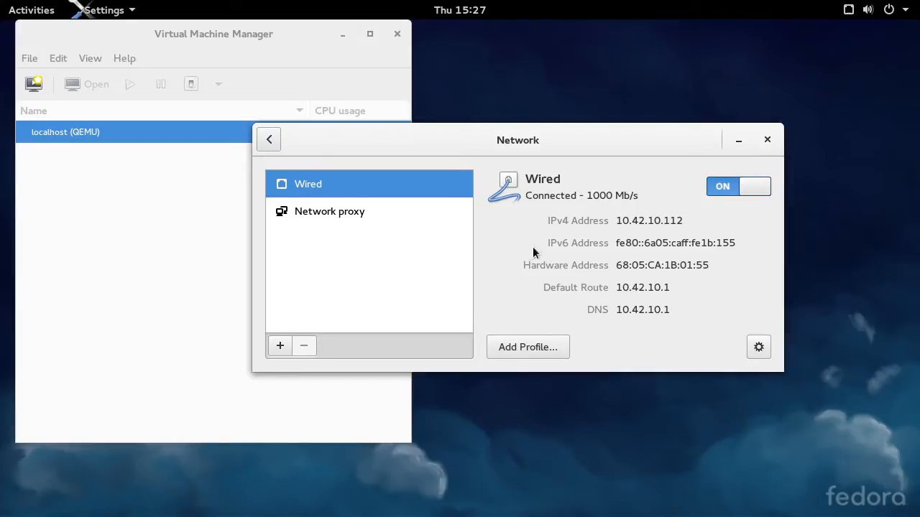
pyautogui.moveTo(661, 282)
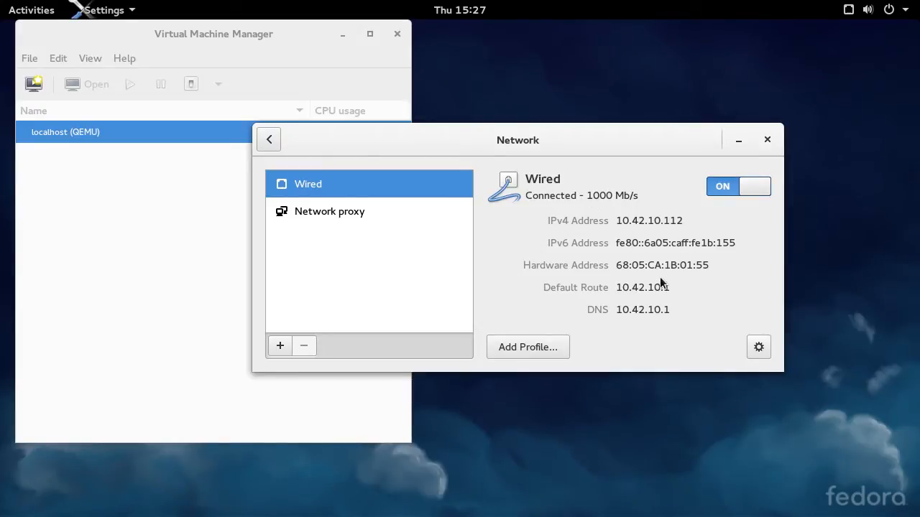
pyautogui.moveTo(563, 288)
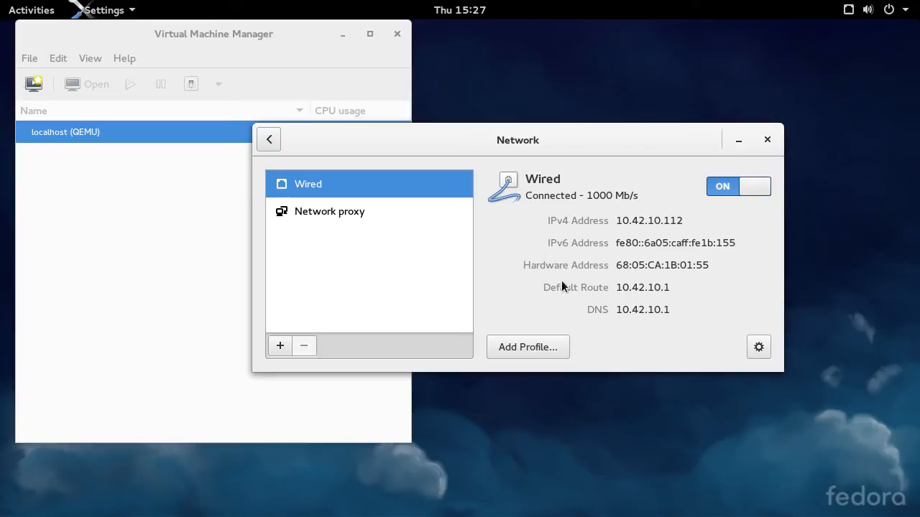
pyautogui.moveTo(695, 261)
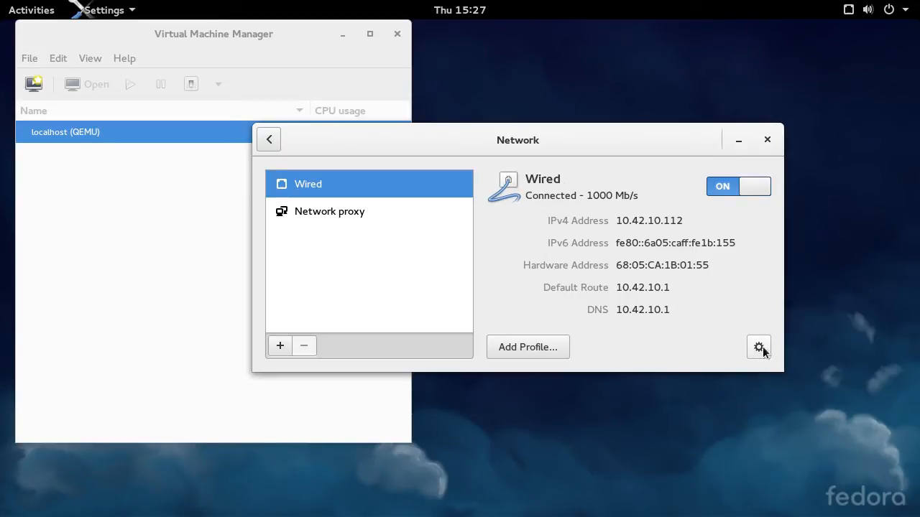
pyautogui.click(759, 346)
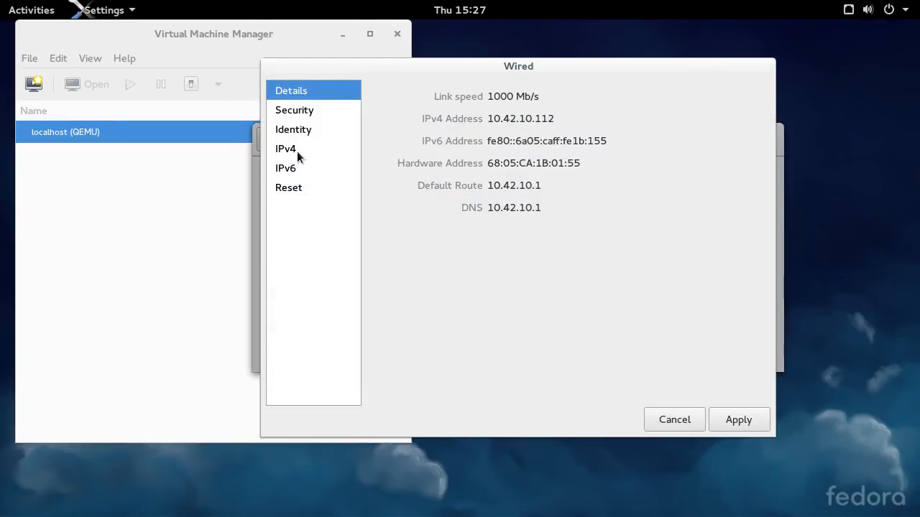
pyautogui.moveTo(518, 66); pyautogui.dragTo(362, 58)
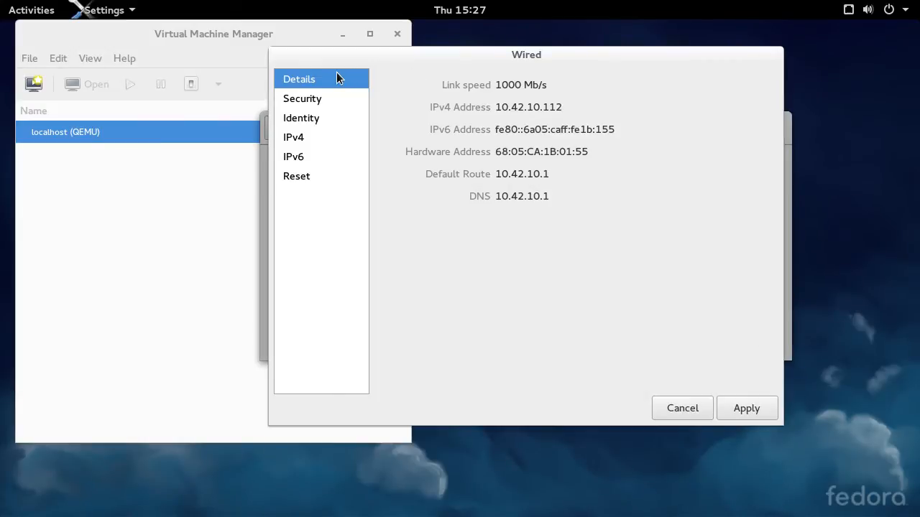
pyautogui.click(296, 175)
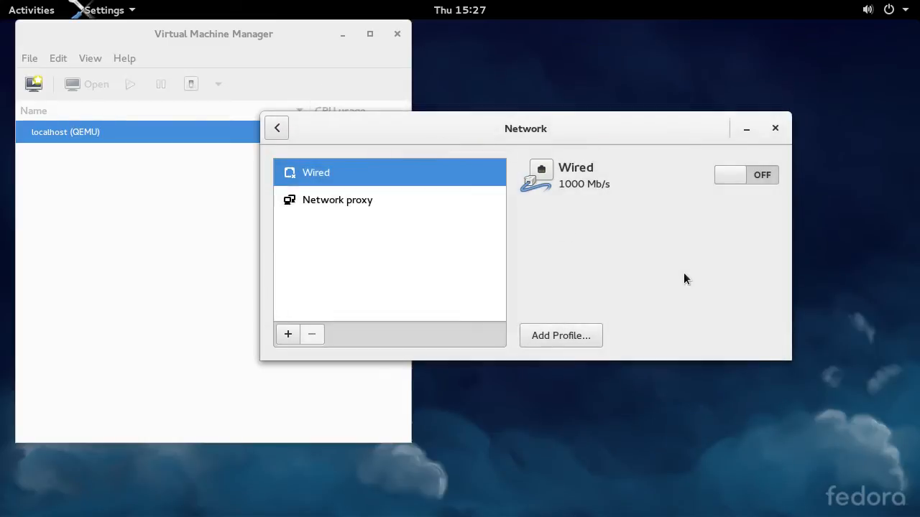
pyautogui.moveTo(636, 222)
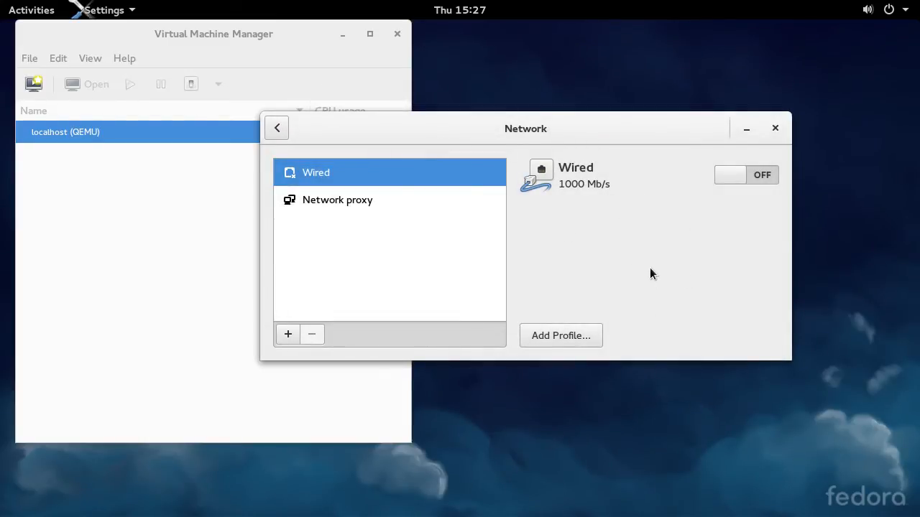
pyautogui.moveTo(520, 267)
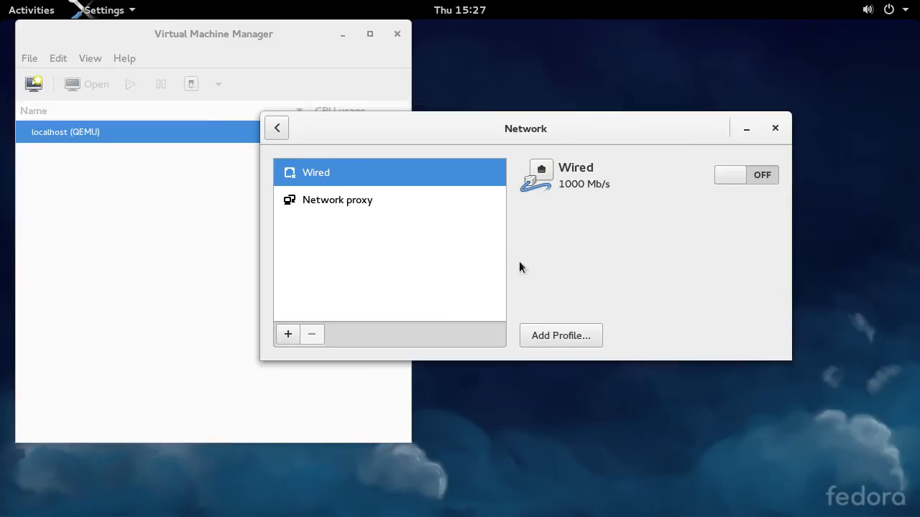
pyautogui.moveTo(322, 224)
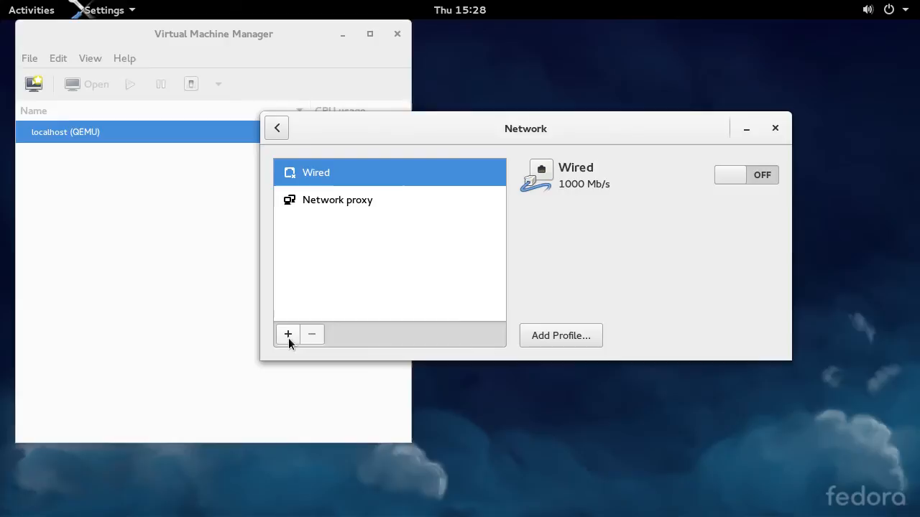
# - Add a new Bridge connection and name it bridge0 to match its interface
pyautogui.click(287, 333)
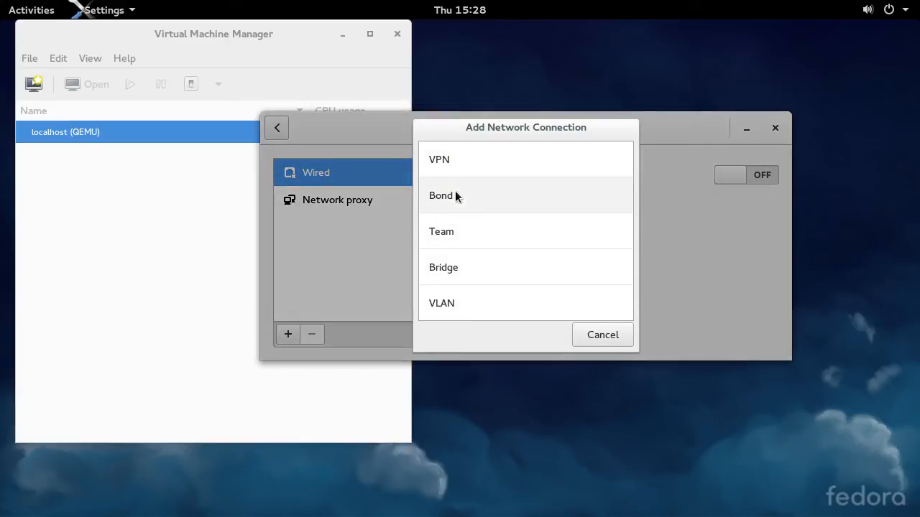
pyautogui.click(443, 266)
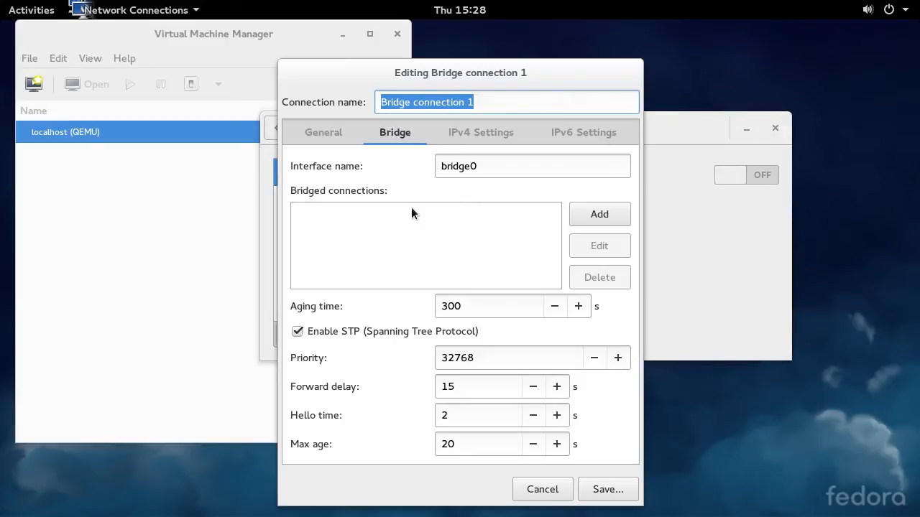
pyautogui.click(506, 101)
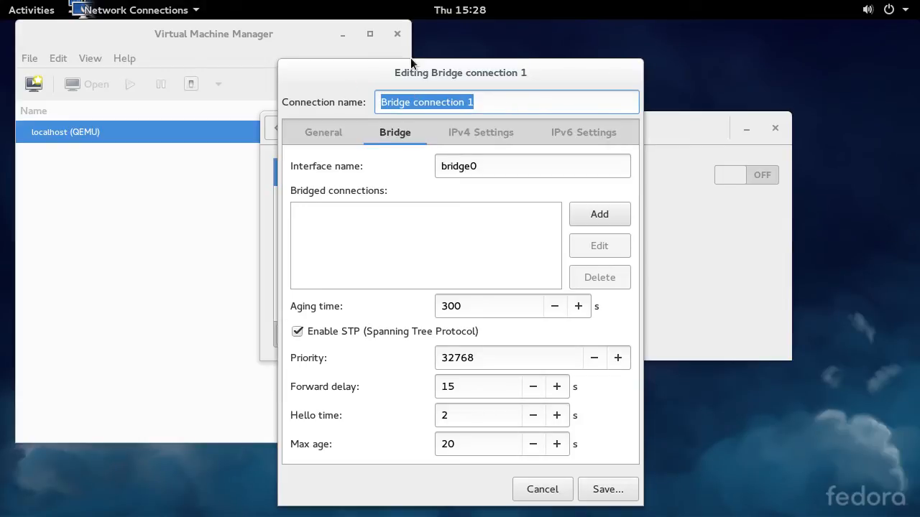
pyautogui.write('bridge0')
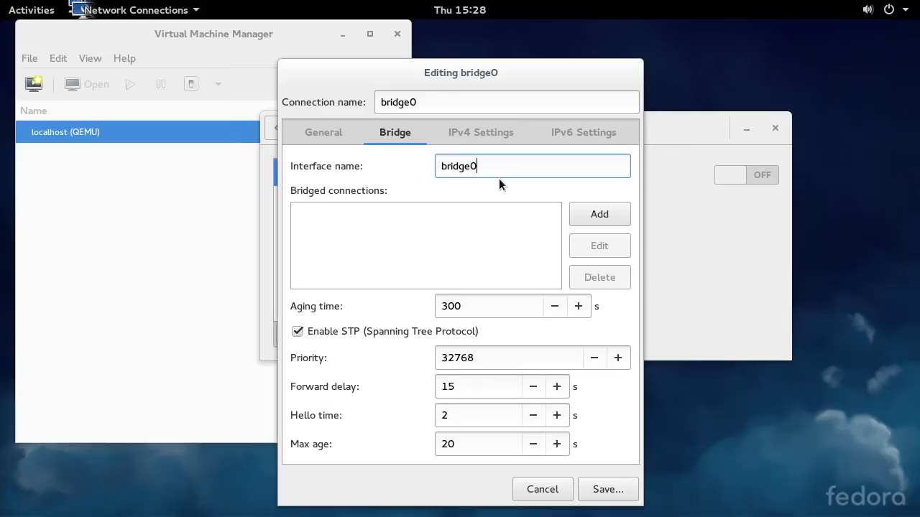
pyautogui.moveTo(514, 184)
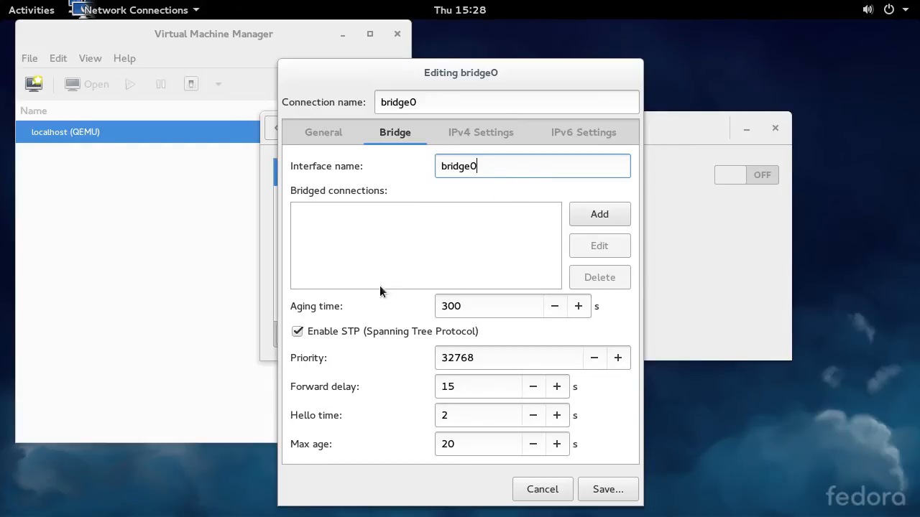
pyautogui.moveTo(352, 342)
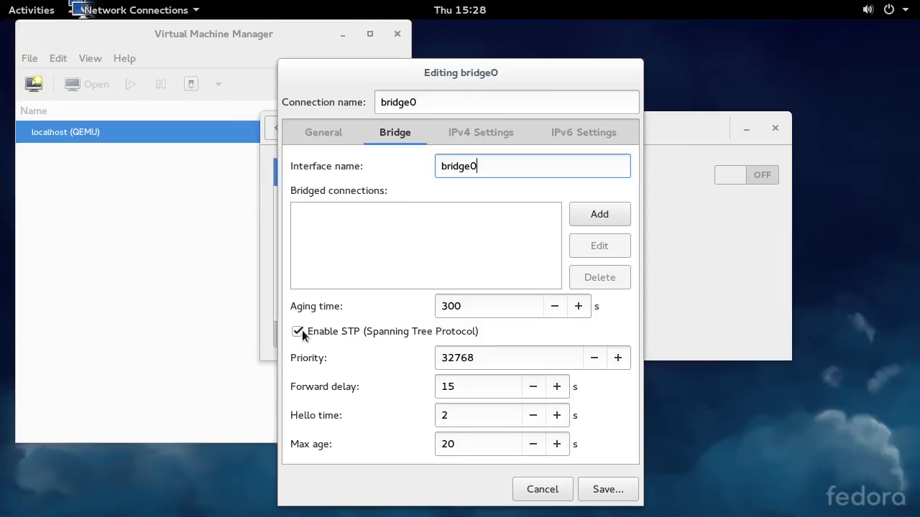
# - Disable STP on bridge0 and begin creating an Ethernet port connection for it
pyautogui.click(298, 331)
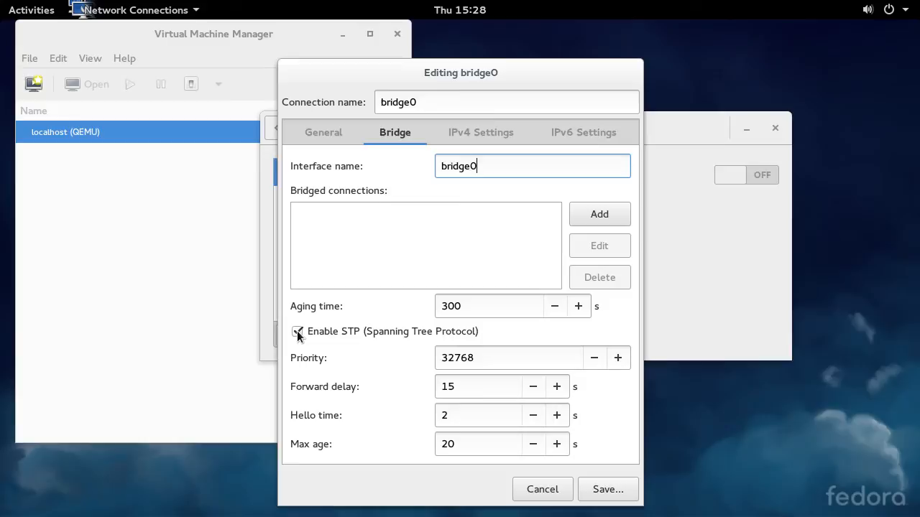
pyautogui.click(296, 330)
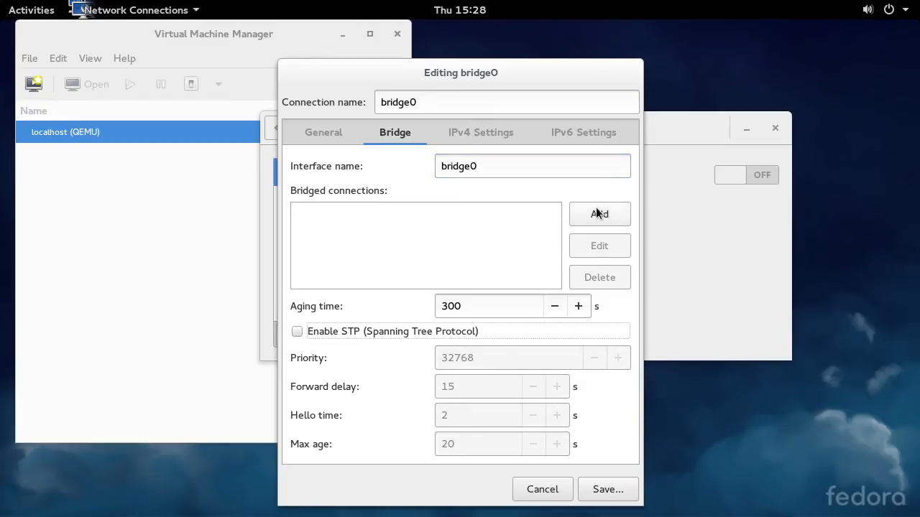
pyautogui.click(599, 213)
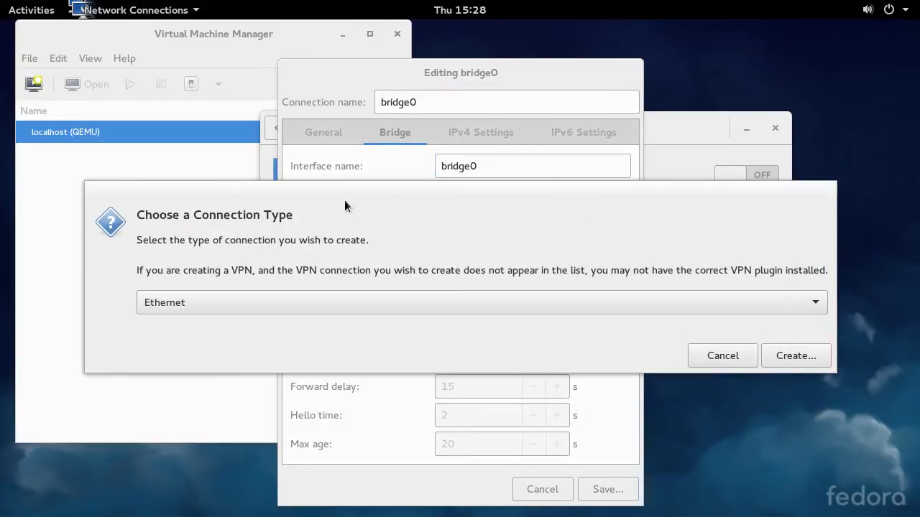
pyautogui.click(721, 355)
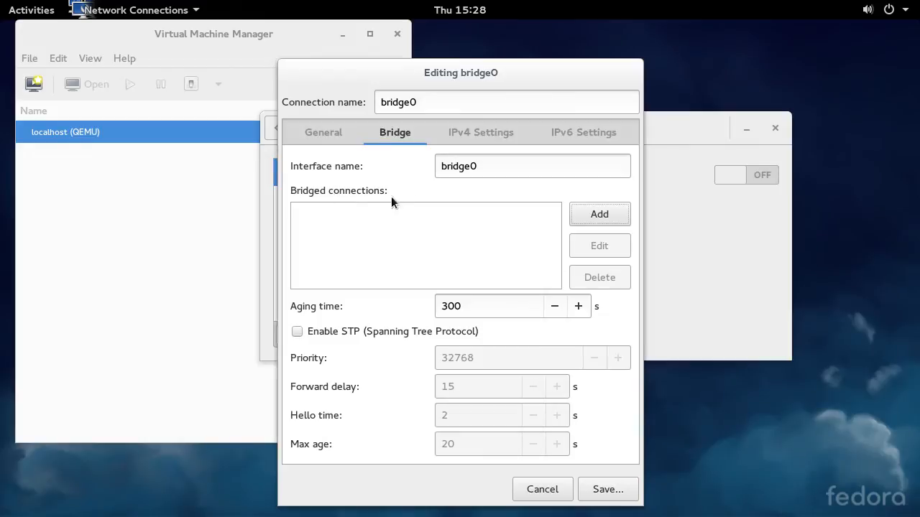
pyautogui.click(598, 212)
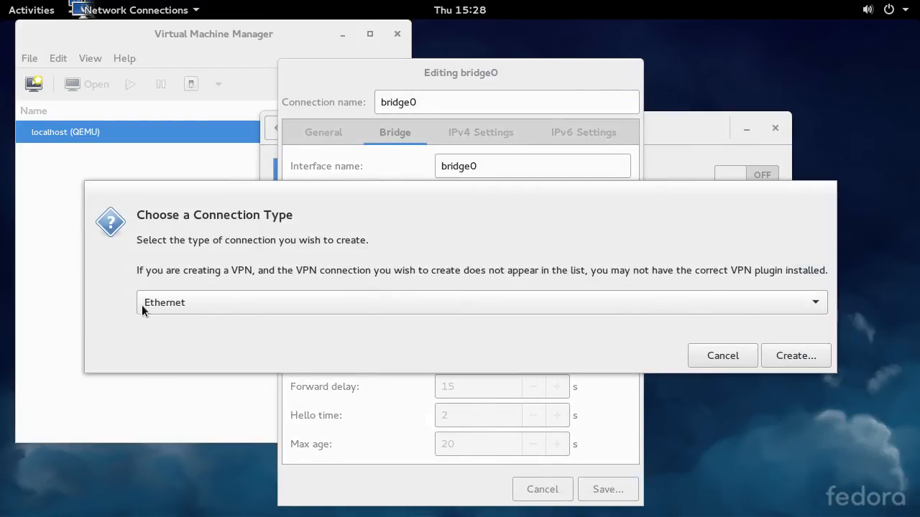
pyautogui.moveTo(802, 376)
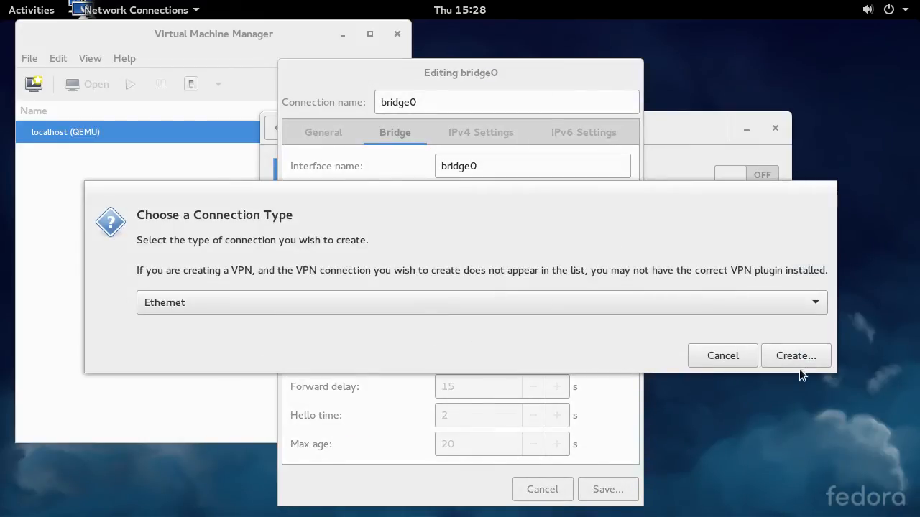
pyautogui.click(796, 356)
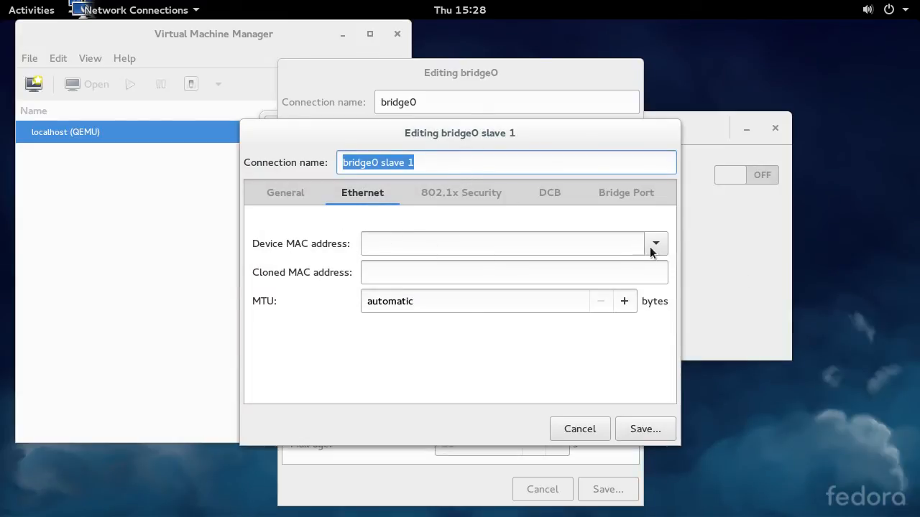
# - Bind the port to the enp4s0 device, set it to connect automatically, and save it
pyautogui.click(656, 243)
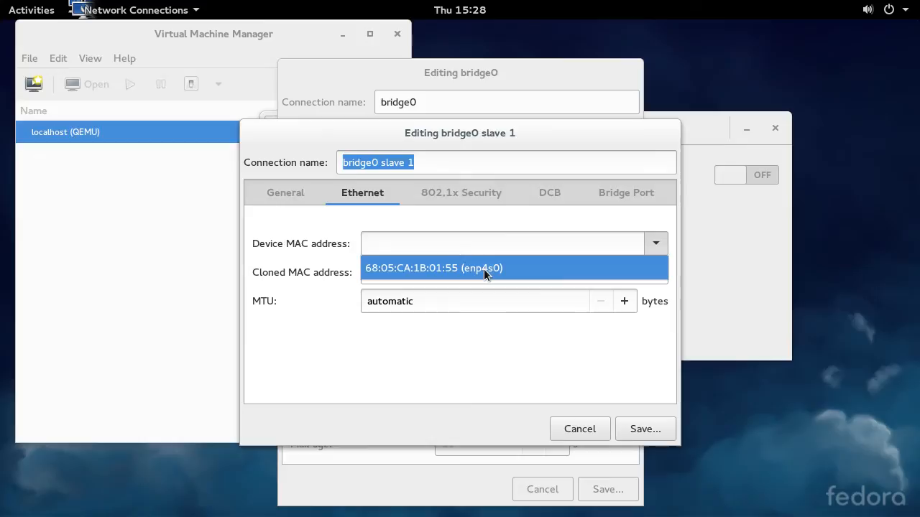
pyautogui.click(433, 268)
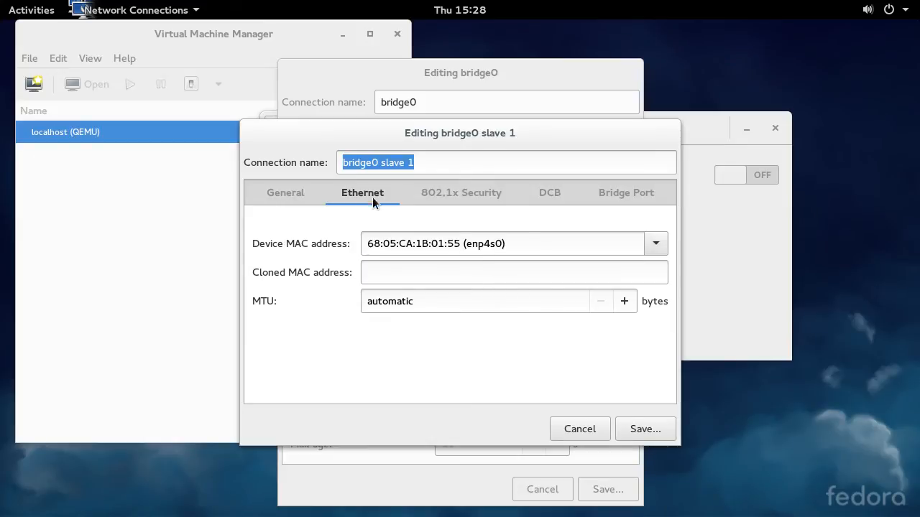
pyautogui.click(285, 192)
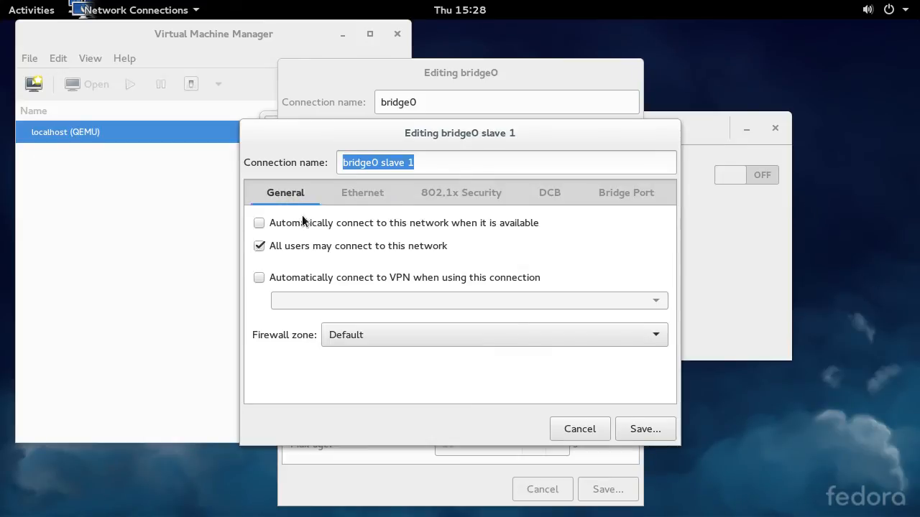
pyautogui.moveTo(424, 227)
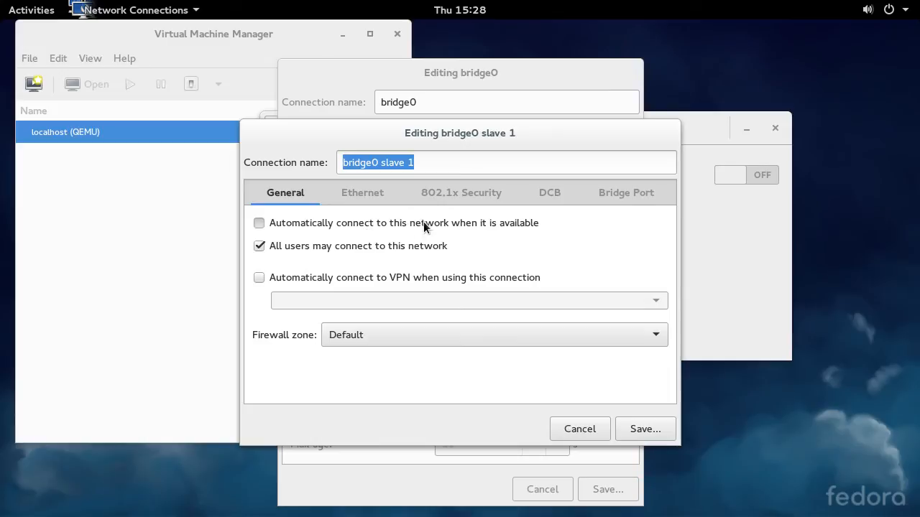
pyautogui.click(258, 223)
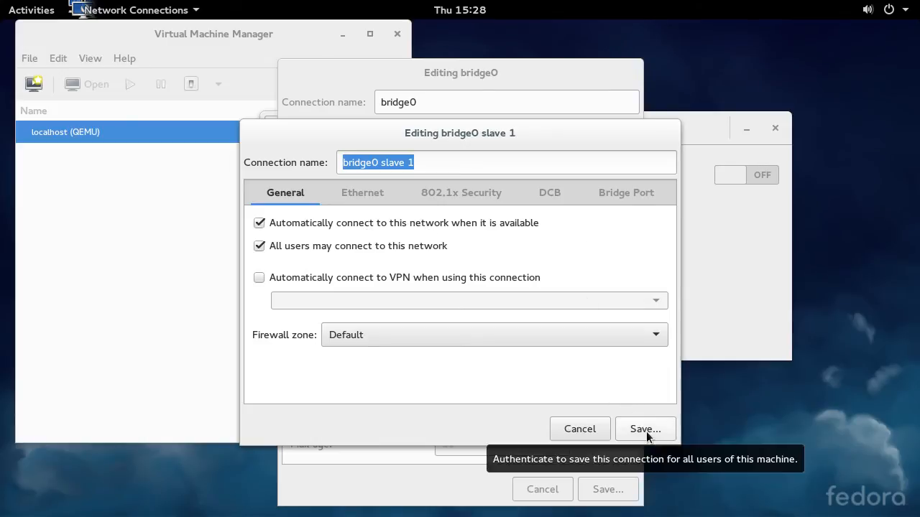
pyautogui.click(644, 428)
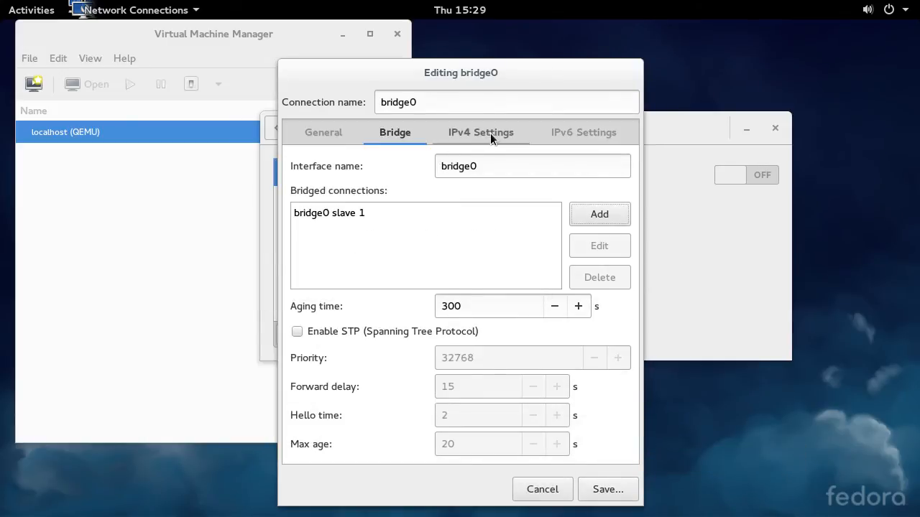
# - Review bridge0's IPv4 and IPv6 settings to confirm automatic addressing, then return to the Bridge settings
pyautogui.click(480, 132)
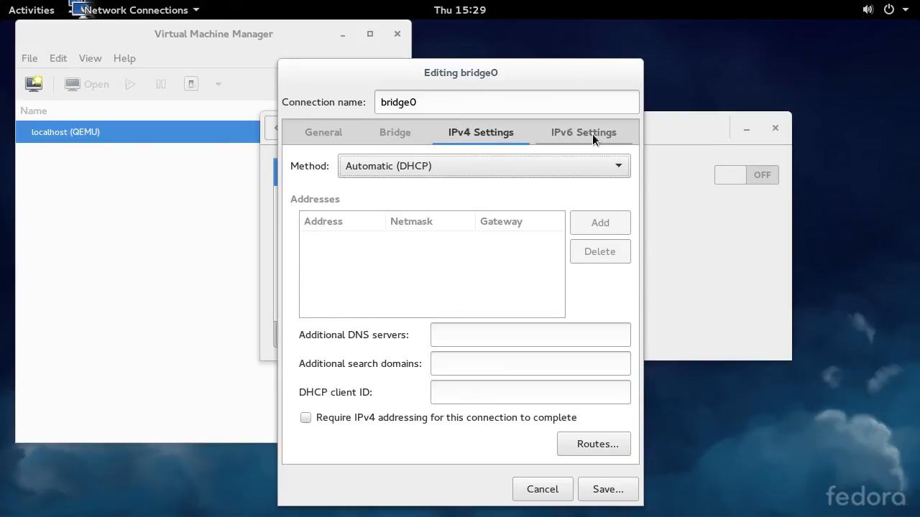
pyautogui.click(583, 132)
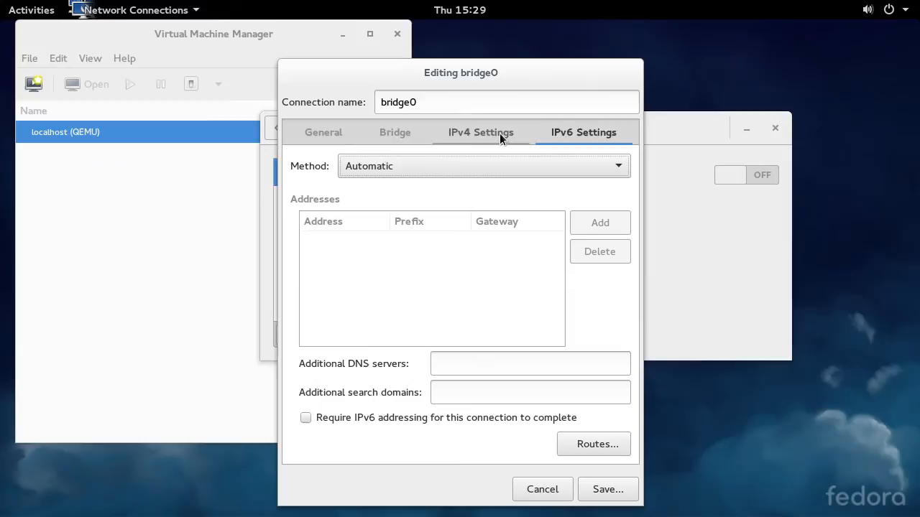
pyautogui.click(480, 133)
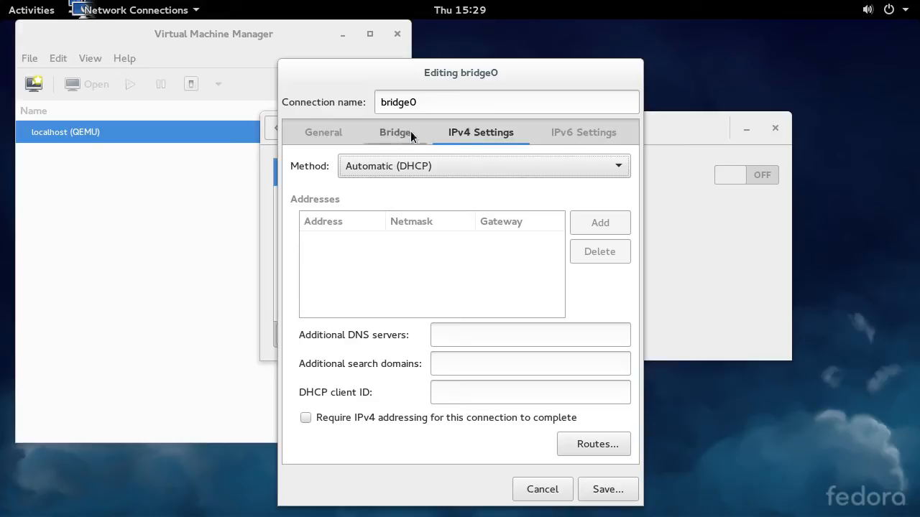
pyautogui.click(322, 132)
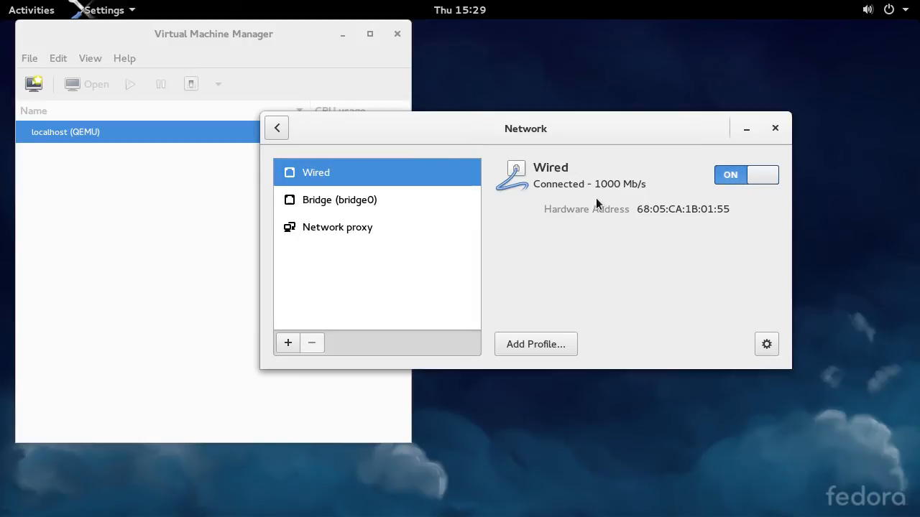
pyautogui.moveTo(713, 220)
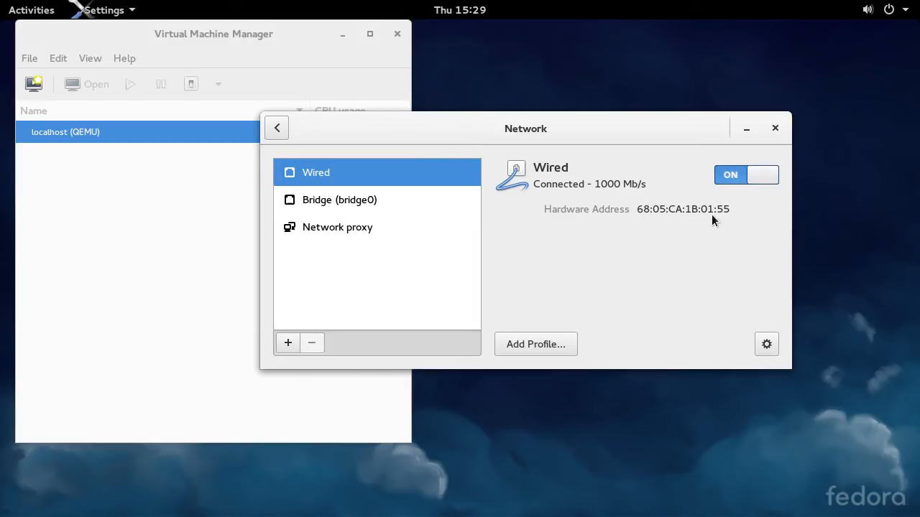
pyautogui.moveTo(611, 310)
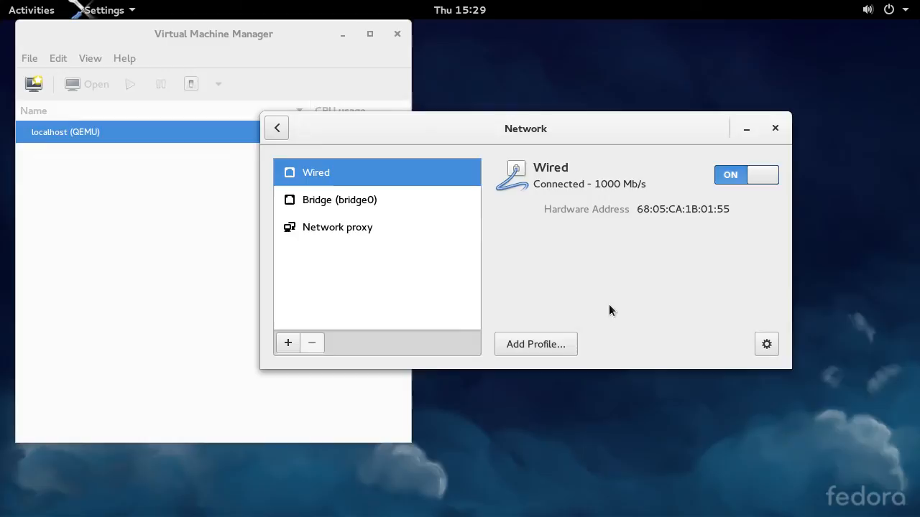
# - Check bridge0's connection details and the Wired port's status in the Network panel
pyautogui.click(339, 200)
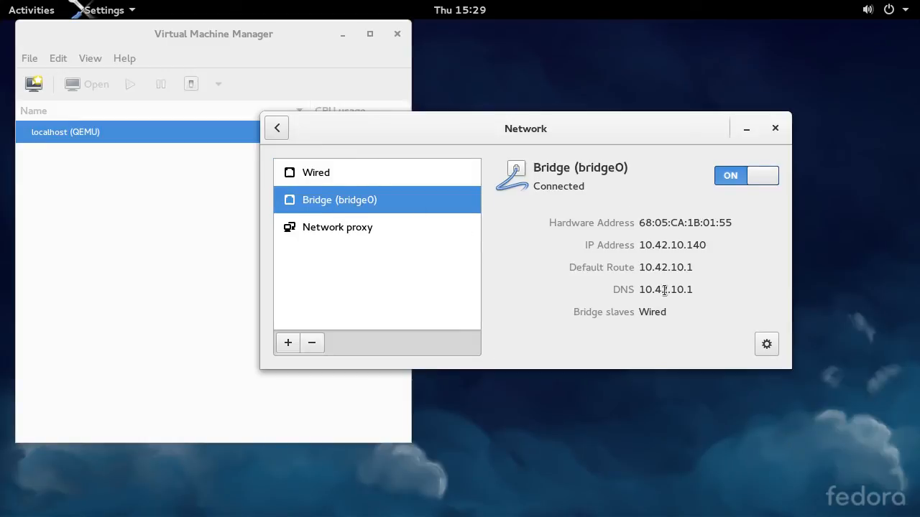
pyautogui.moveTo(640, 286)
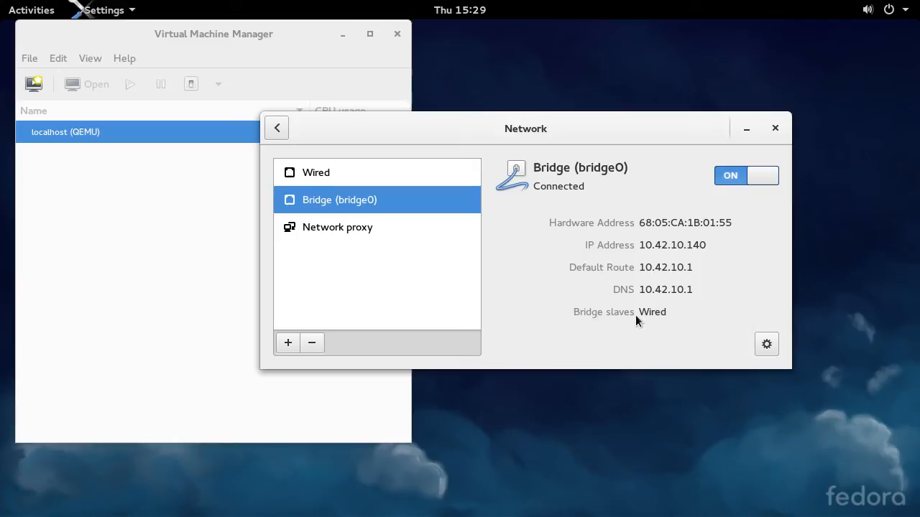
pyautogui.click(316, 172)
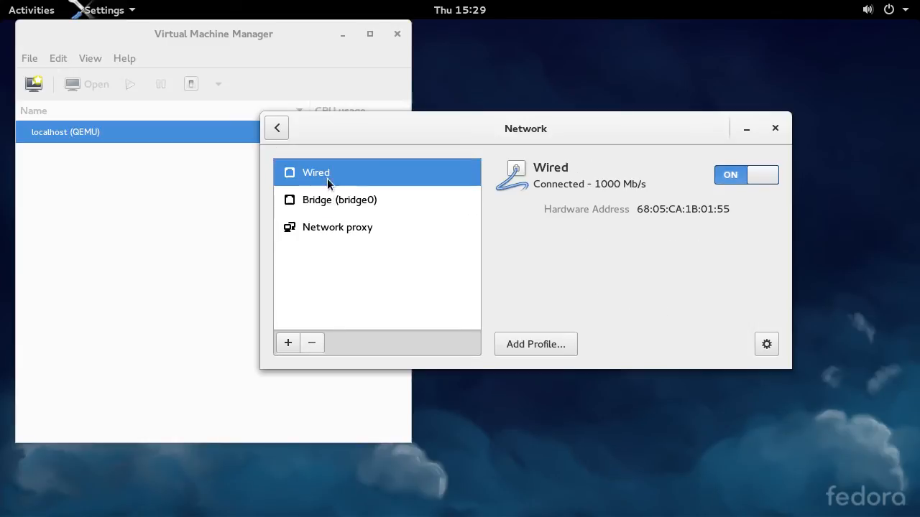
pyautogui.click(339, 200)
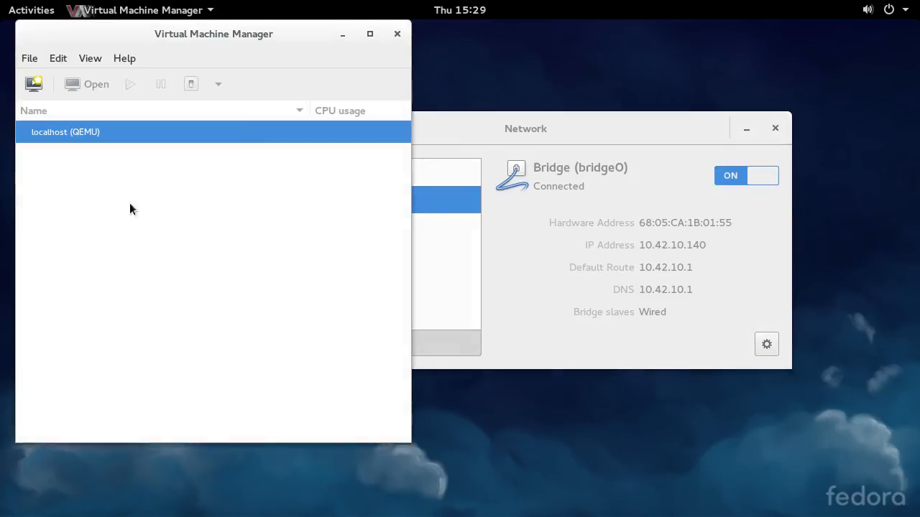
pyautogui.rightClick(66, 132)
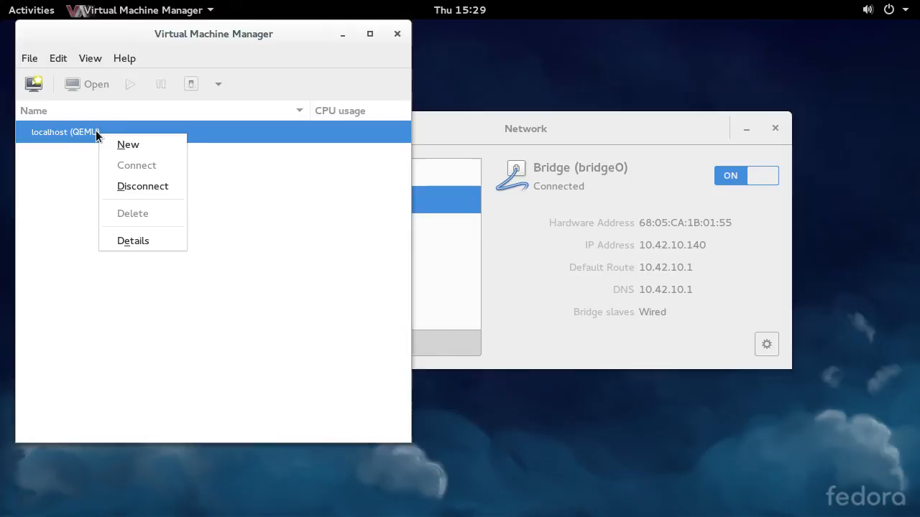
pyautogui.click(132, 240)
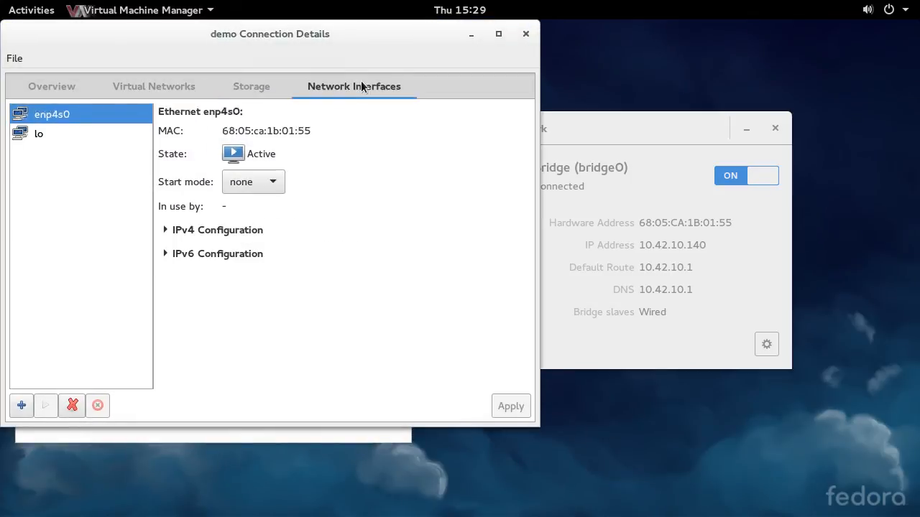
pyautogui.click(52, 115)
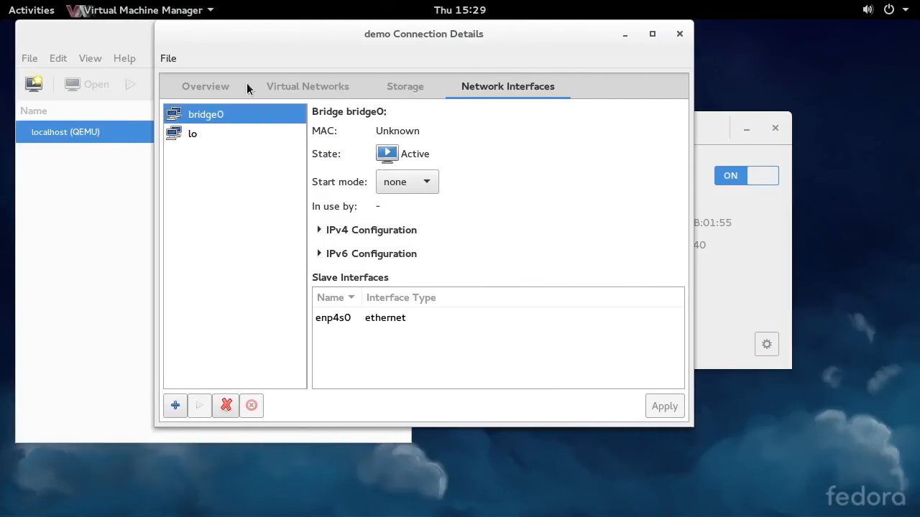
pyautogui.moveTo(219, 124)
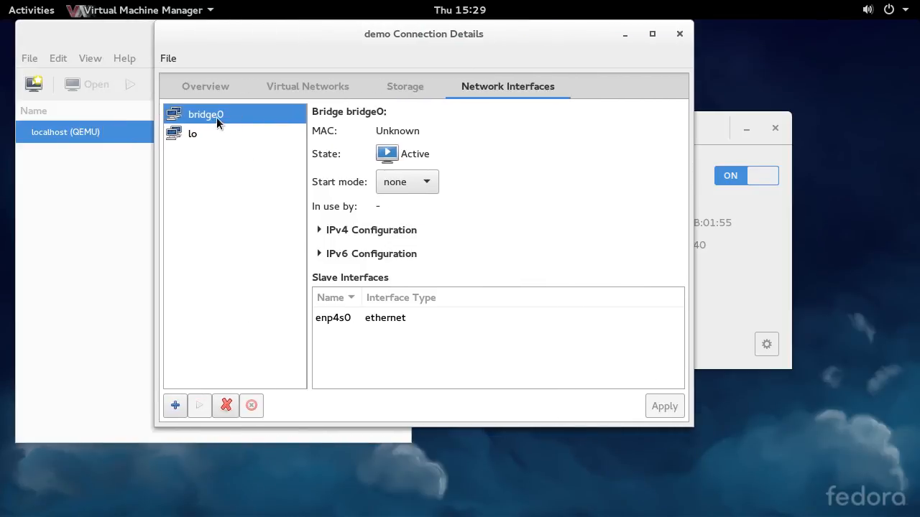
pyautogui.moveTo(253, 354)
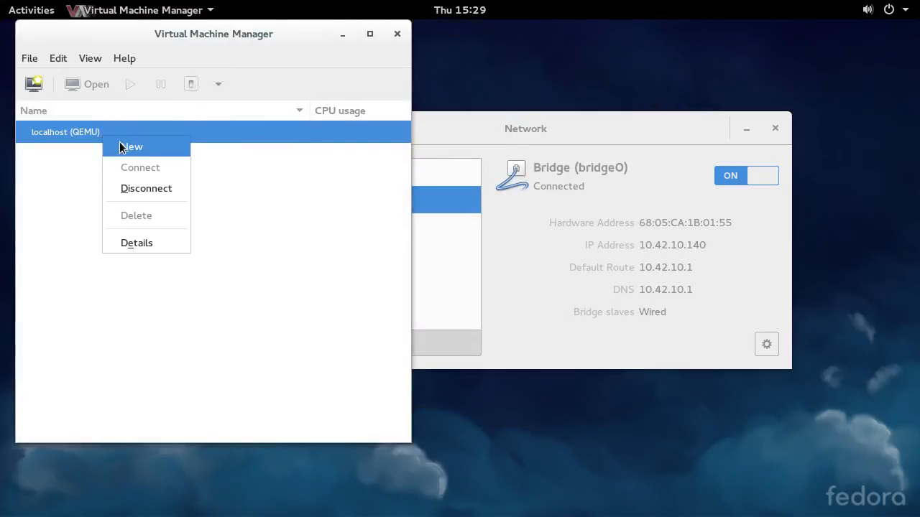
# - Begin a new VM importing a newly created 8 GiB test.qcow2 volume as its disk
pyautogui.click(133, 146)
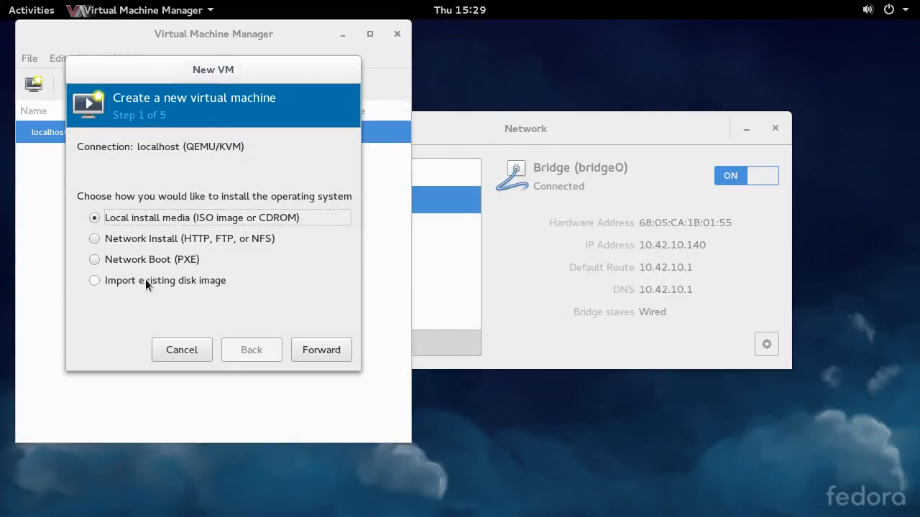
pyautogui.moveTo(167, 282)
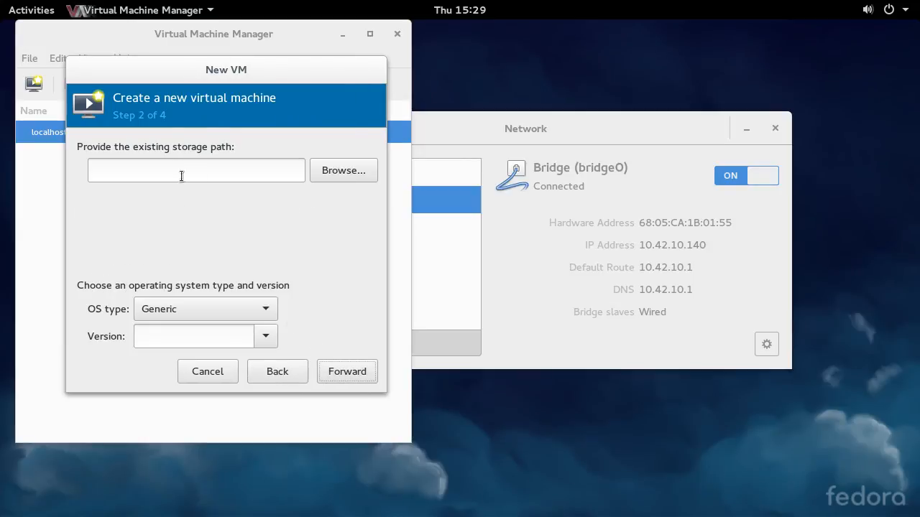
pyautogui.click(342, 169)
pyautogui.write('tes')
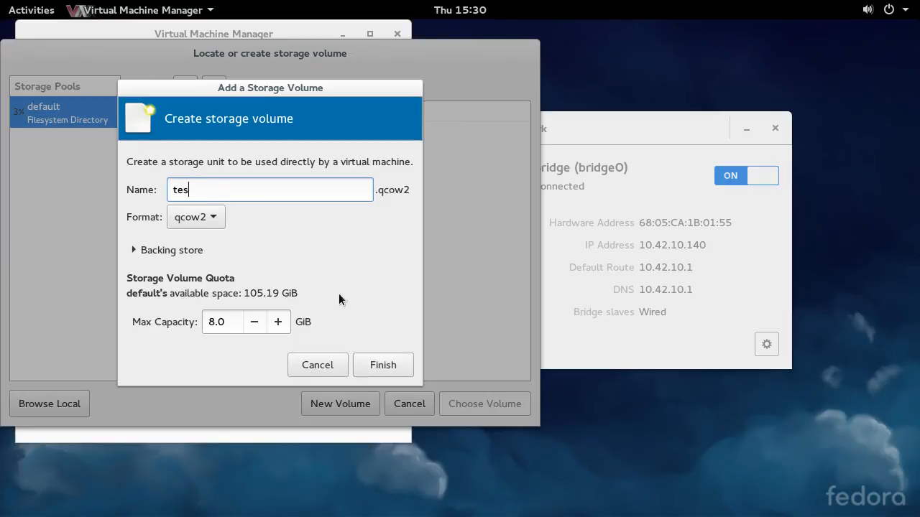
pyautogui.click(382, 365)
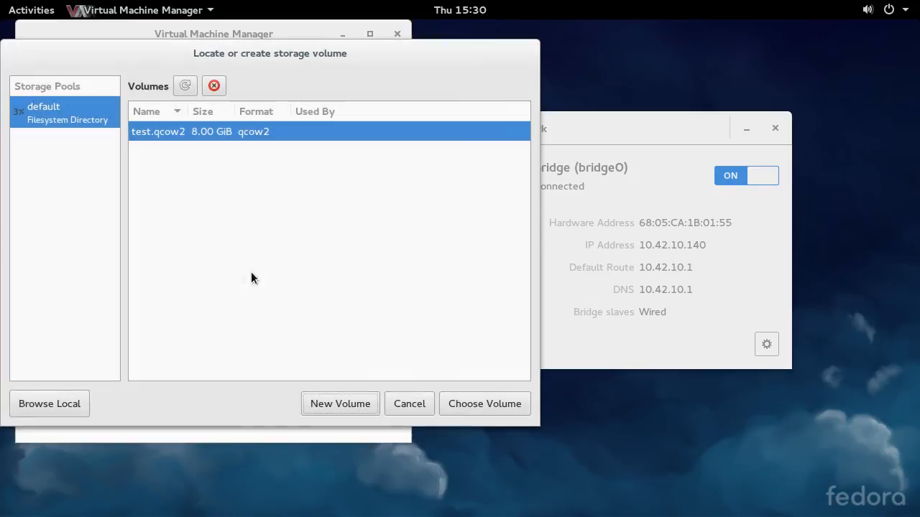
pyautogui.click(484, 402)
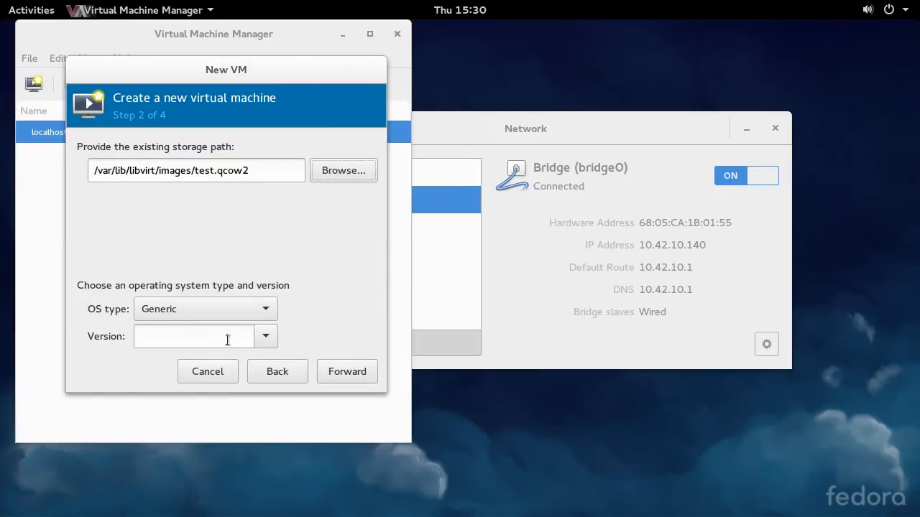
# - Set the OS type to Linux and advance through 2048 MiB / 2 CPUs to the final review step
pyautogui.click(204, 308)
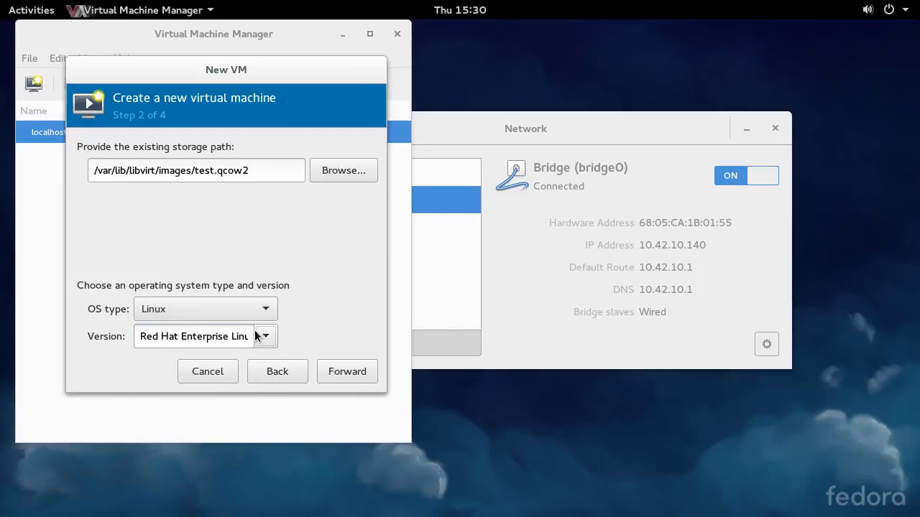
pyautogui.click(347, 371)
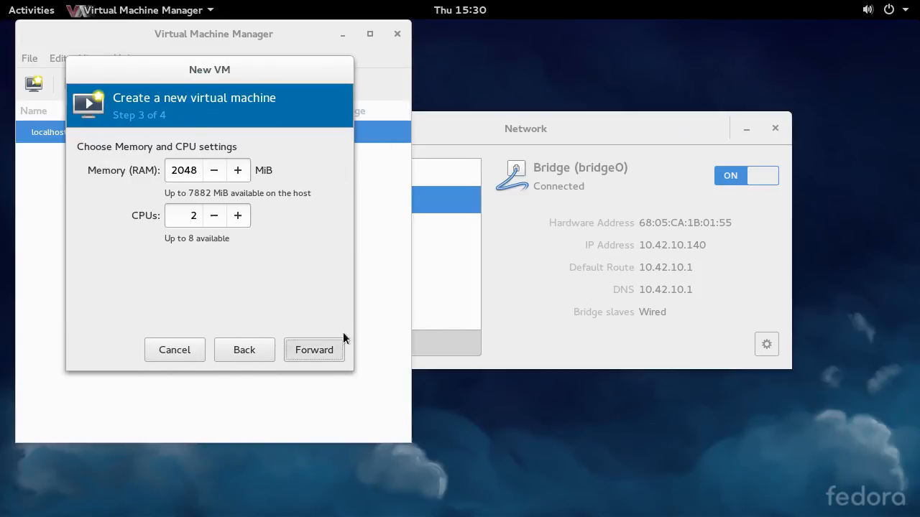
pyautogui.click(313, 351)
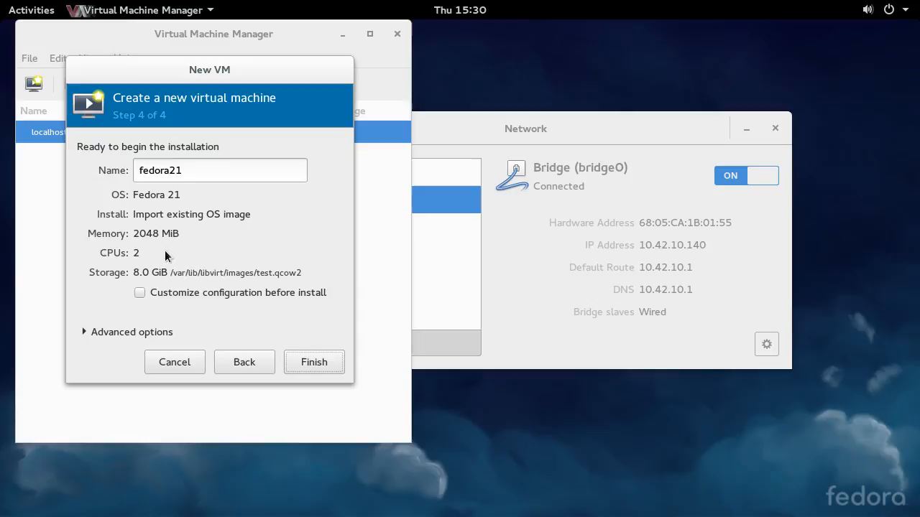
# - Select Bridge bridge0 (host device enp4s0) as the VM's network source in Advanced options
pyautogui.moveTo(210, 69); pyautogui.dragTo(549, 35)
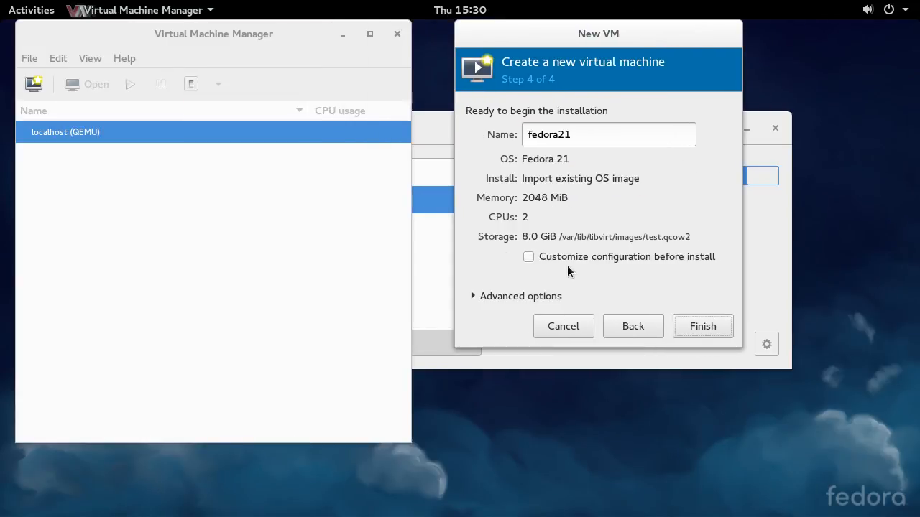
pyautogui.moveTo(491, 300)
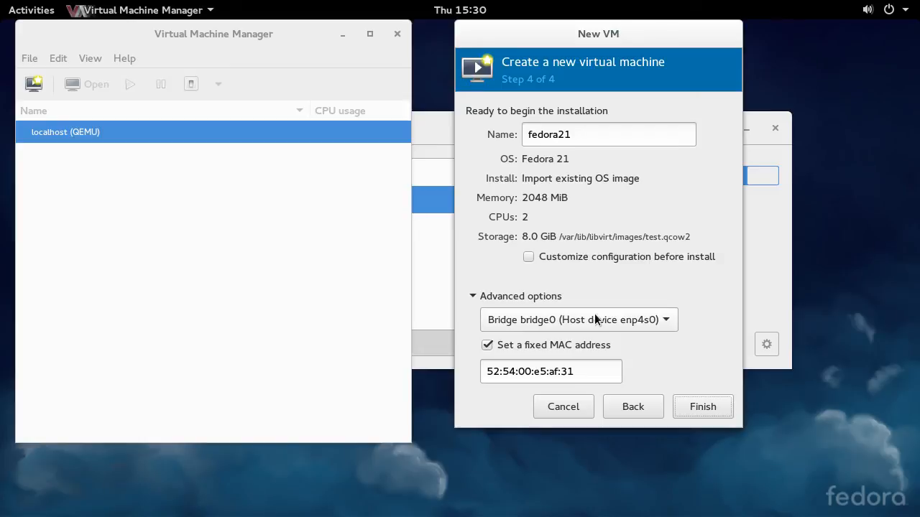
pyautogui.moveTo(590, 322)
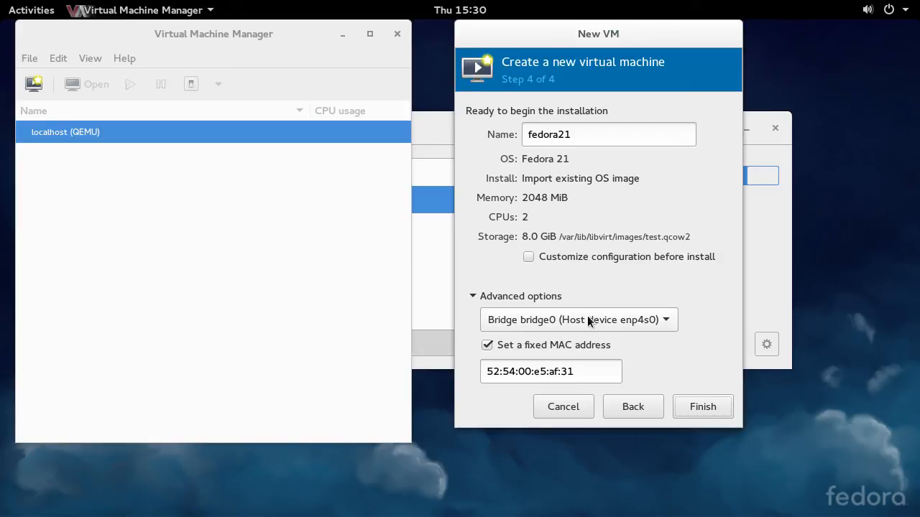
pyautogui.moveTo(602, 325)
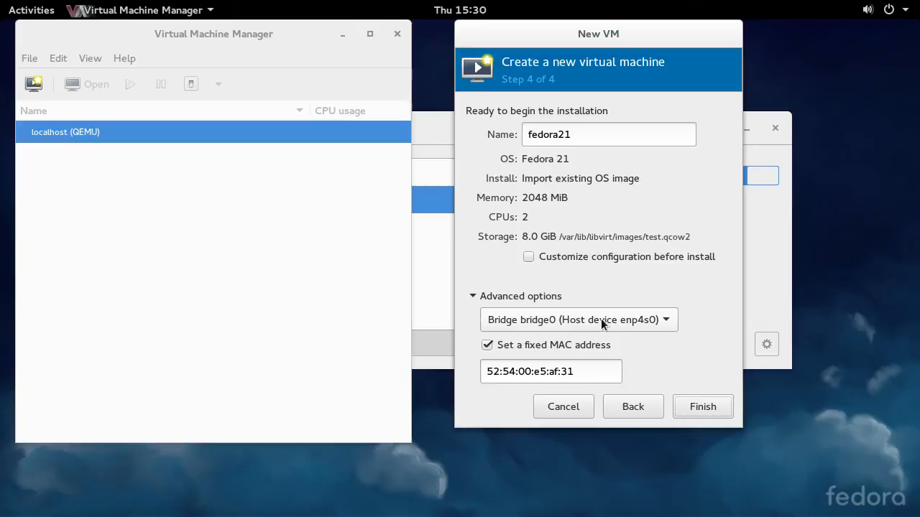
pyautogui.click(578, 319)
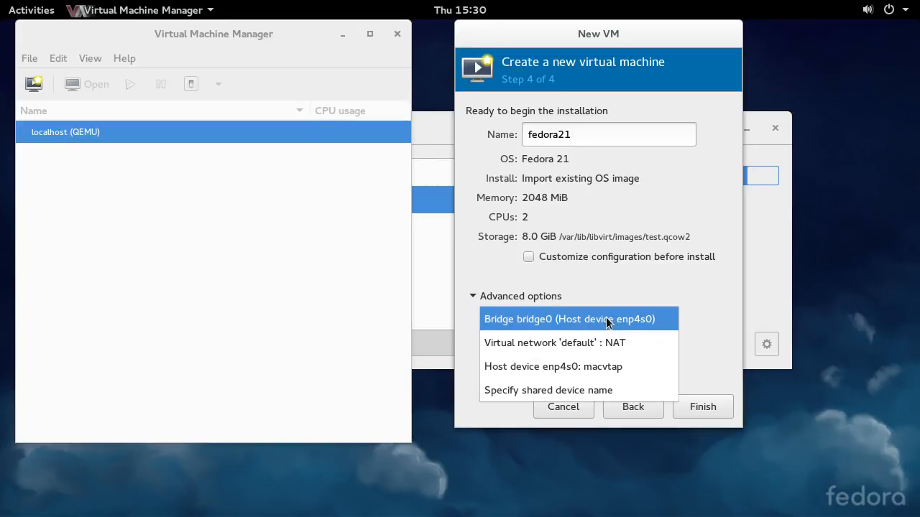
pyautogui.click(569, 319)
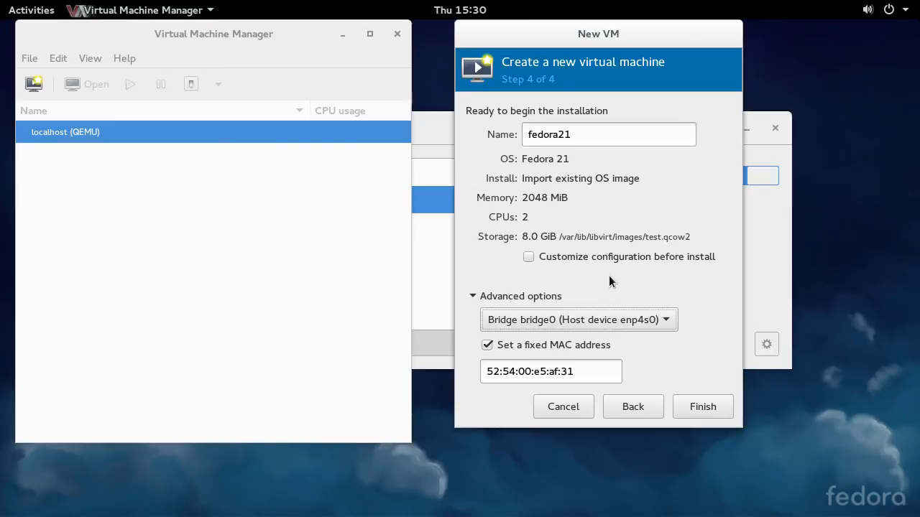
pyautogui.moveTo(611, 278)
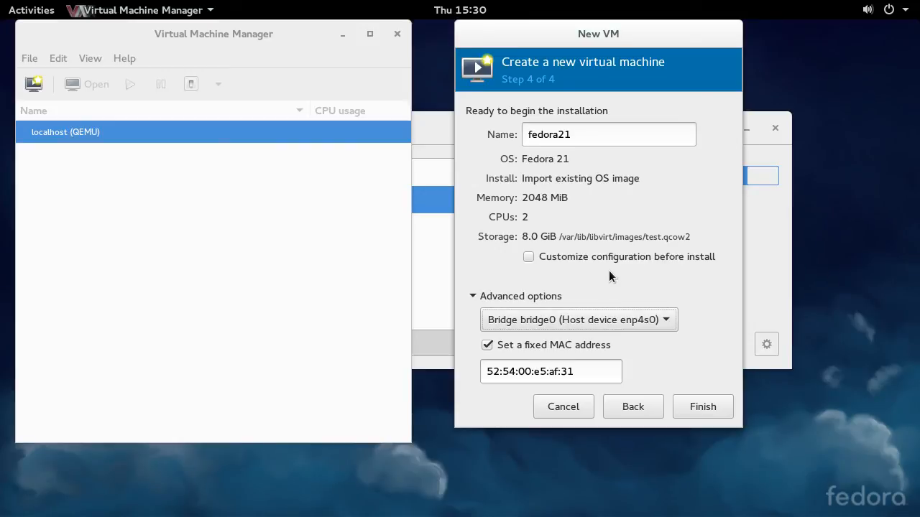
pyautogui.moveTo(616, 279)
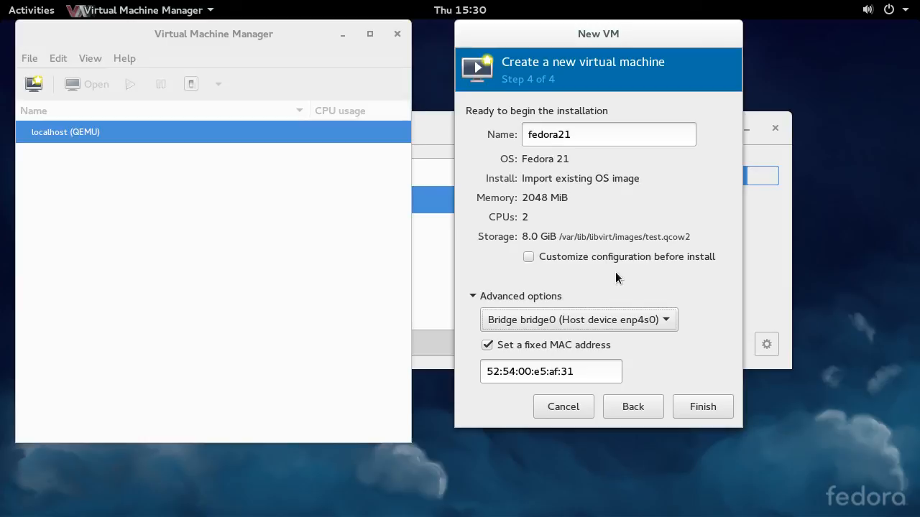
pyautogui.moveTo(673, 282)
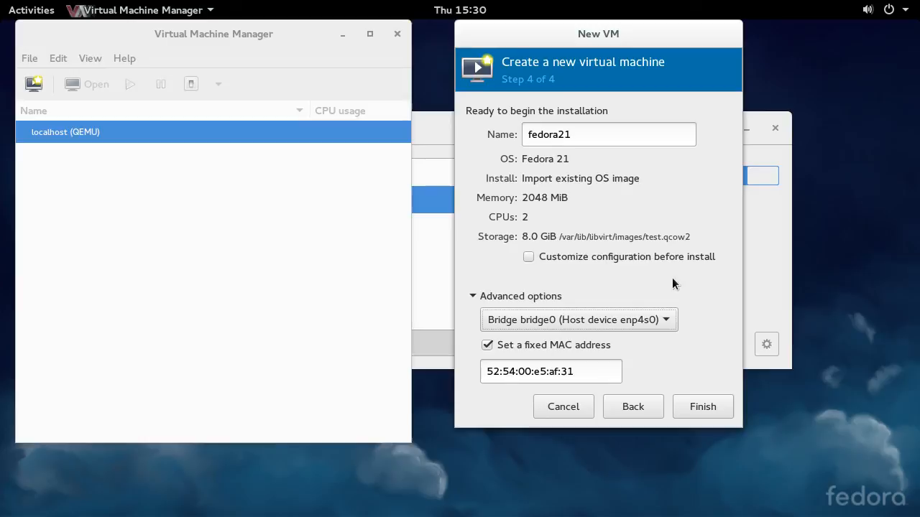
pyautogui.moveTo(747, 238)
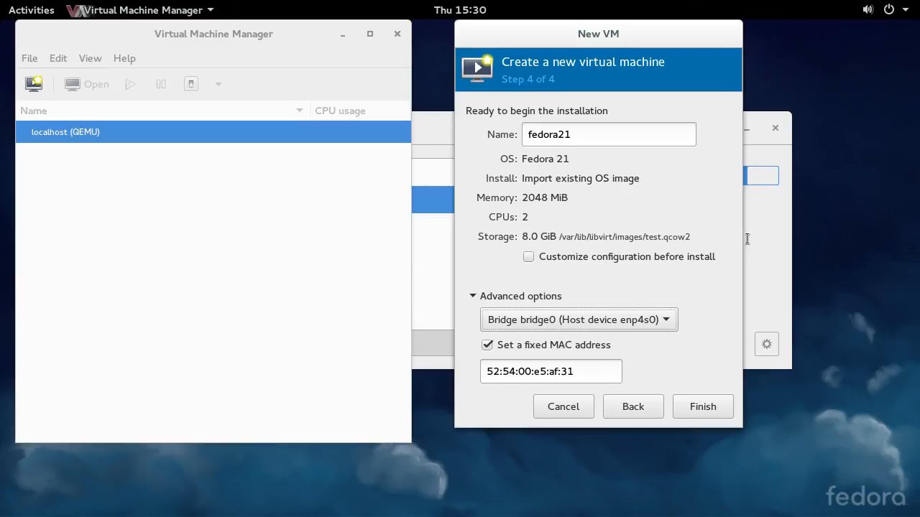
pyautogui.moveTo(676, 272)
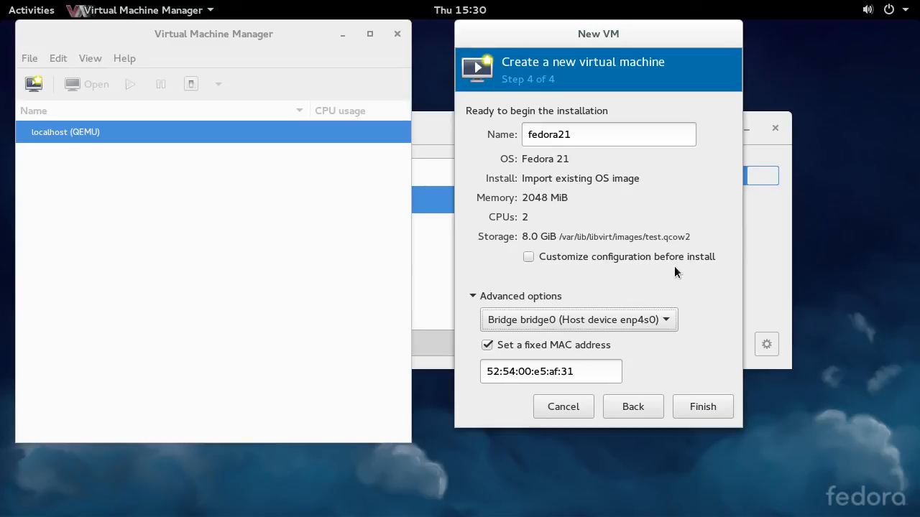